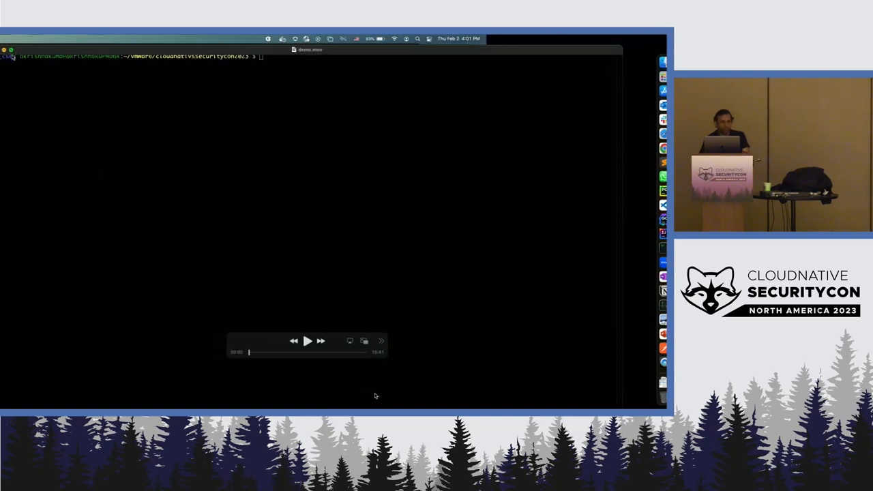
# Delete the old kind cluster and print kind-cluster-with-extramounts.yaml with its docker.sock mounts.
pyautogui.click(307, 341)
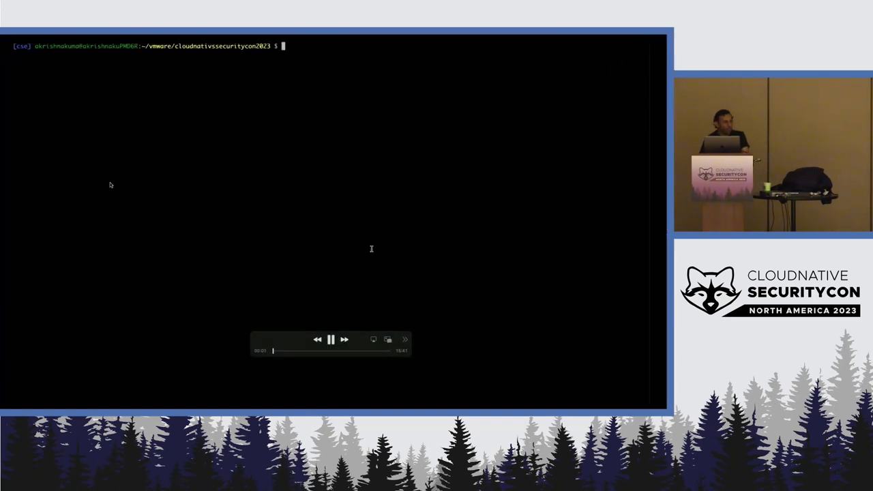
pyautogui.write('kind dele')
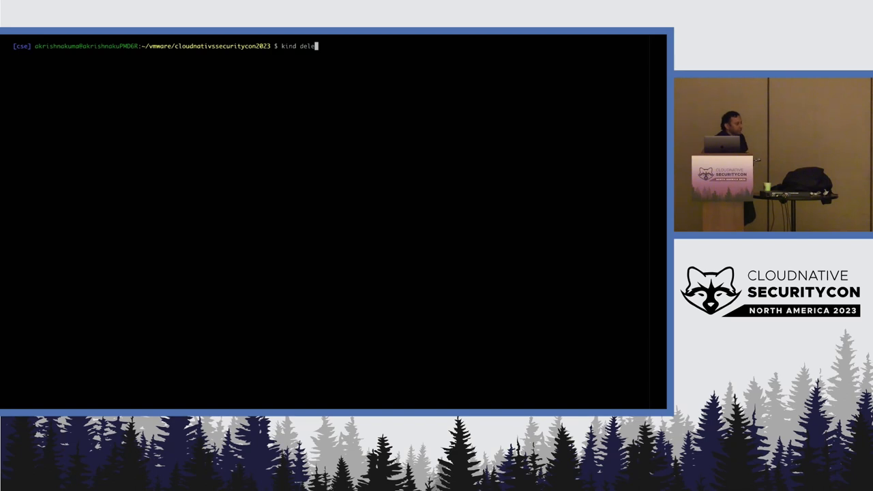
pyautogui.write('te cluster')
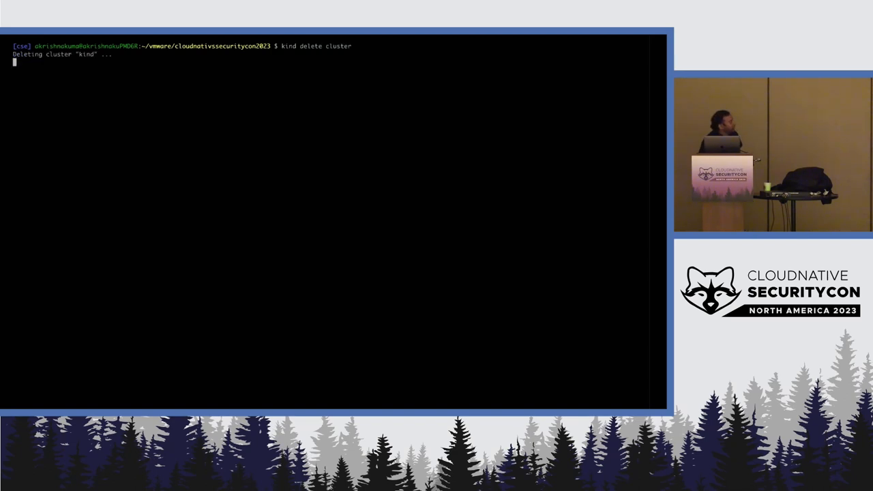
pyautogui.write('cat')
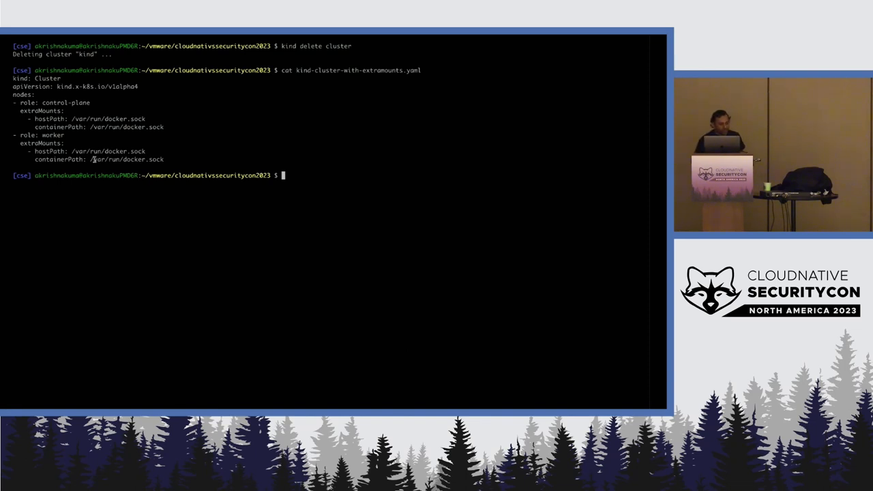
# Create the kind cluster from kind-cluster-with-extramounts.yaml, with control-plane and worker nodes.
pyautogui.press('ctrl+r')
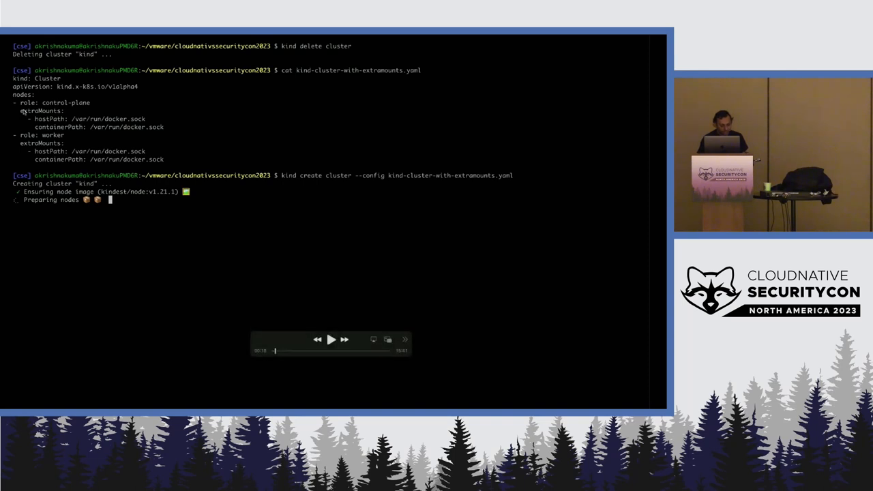
pyautogui.click(331, 340)
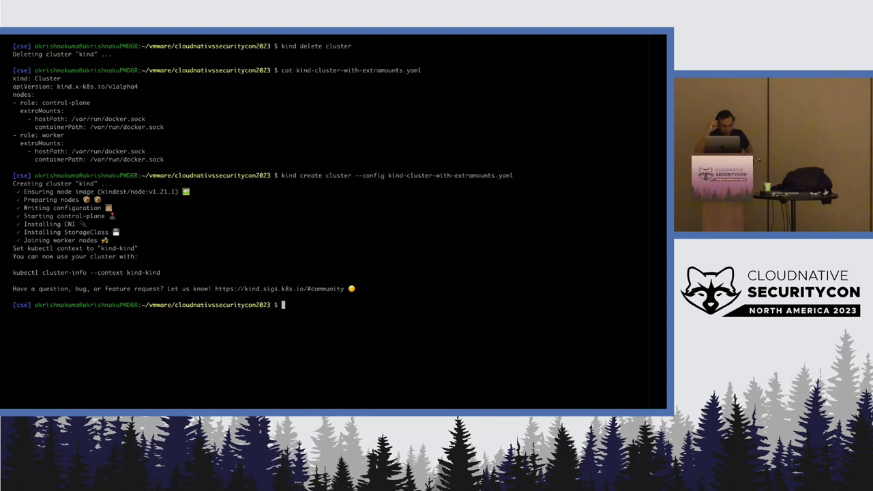
# Copy admin.conf out as admin.conf.orig and run kubectl get po -A -owide with it.
pyautogui.write('de')
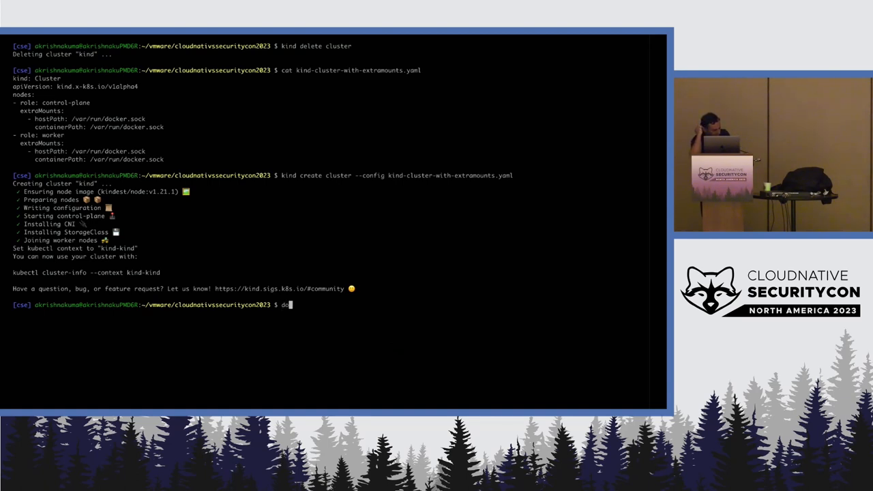
pyautogui.press('ctrl+r')
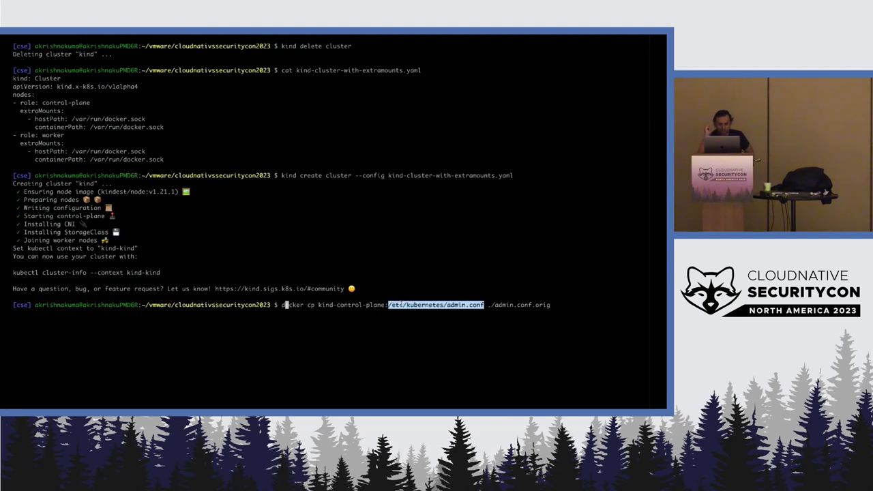
pyautogui.write('KUBECONFIG=./')
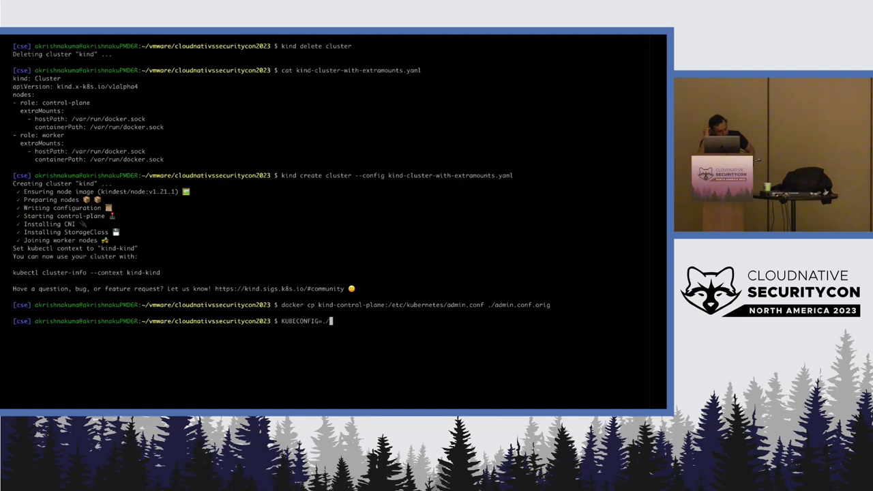
pyautogui.write('admin.conf.orig k get')
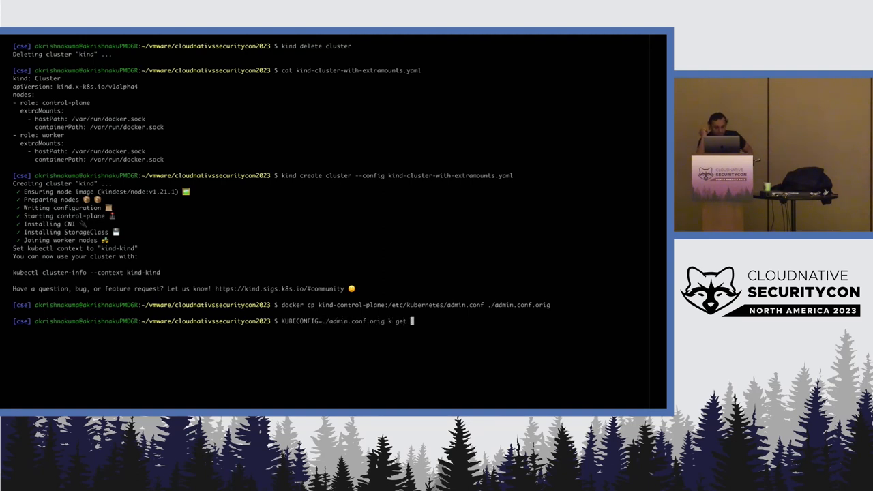
pyautogui.write('po -A -owide')
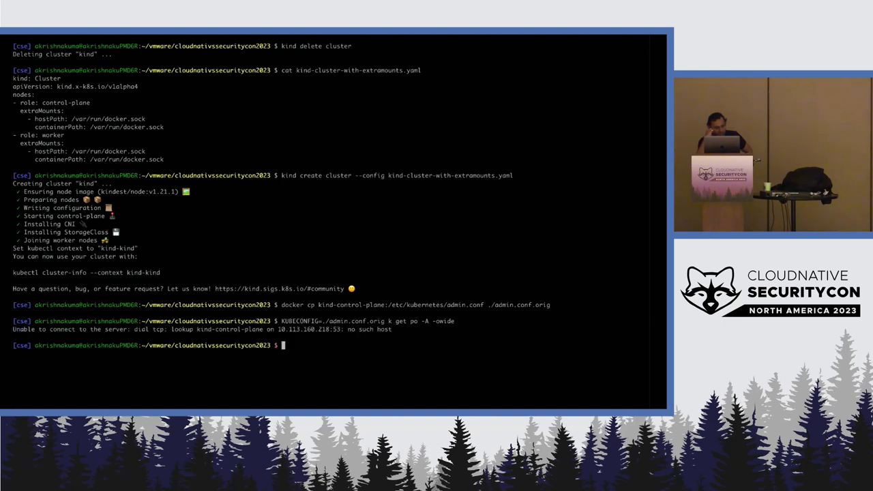
# Find the API server's forwarded port in docker ps and edit the kubeconfig server in vim.
pyautogui.write('docker ps')
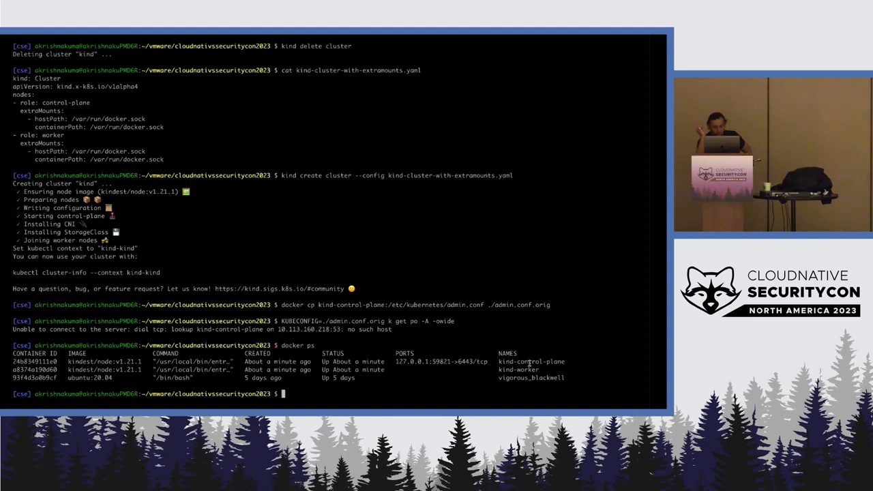
pyautogui.doubleClick(519, 370)
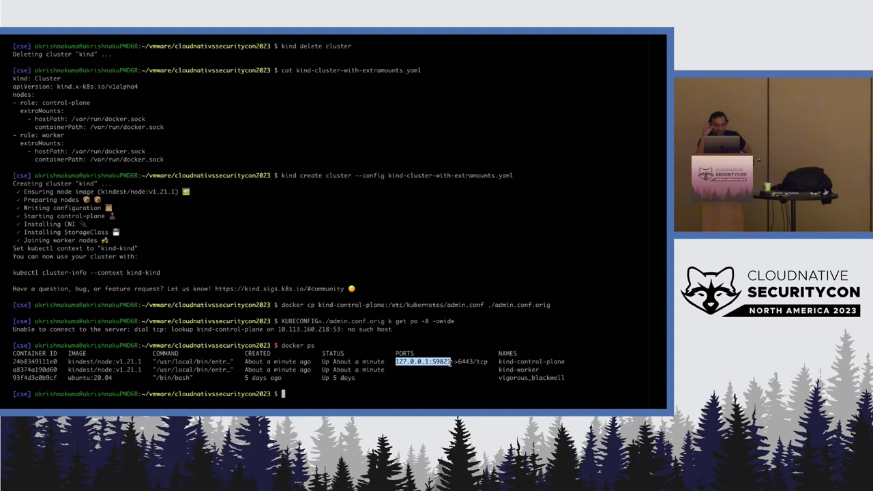
pyautogui.write('vim admin.conf.orig')
pyautogui.write('KUBECONFIG=./admin.conf.orig k get po -A -owide')
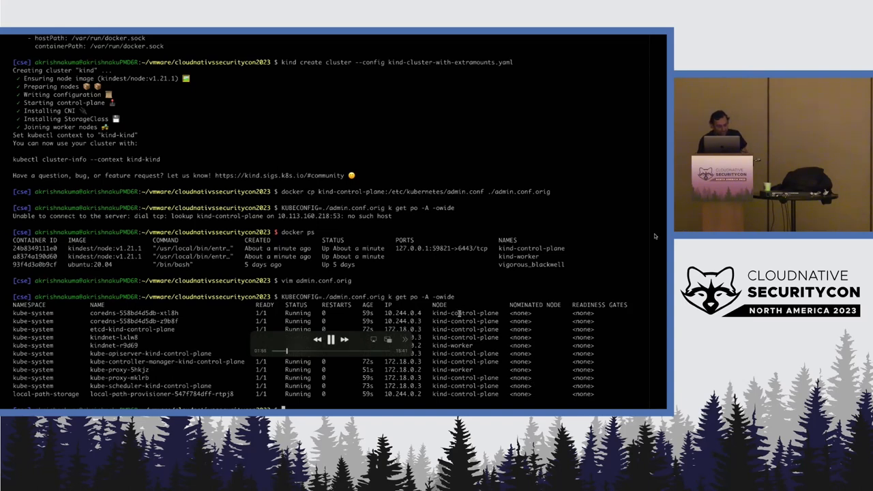
# Show the cfssl PKI script's CA config, CA request and admin request sections.
pyautogui.doubleClick(465, 313)
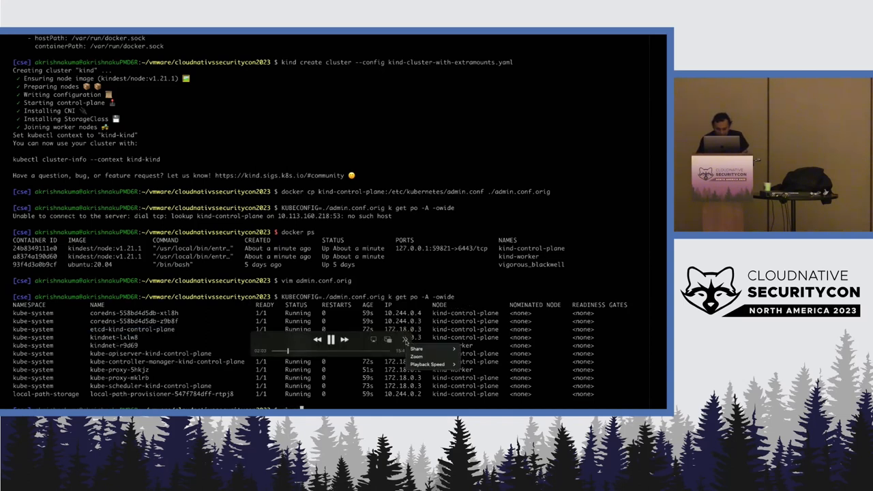
pyautogui.moveTo(428, 363)
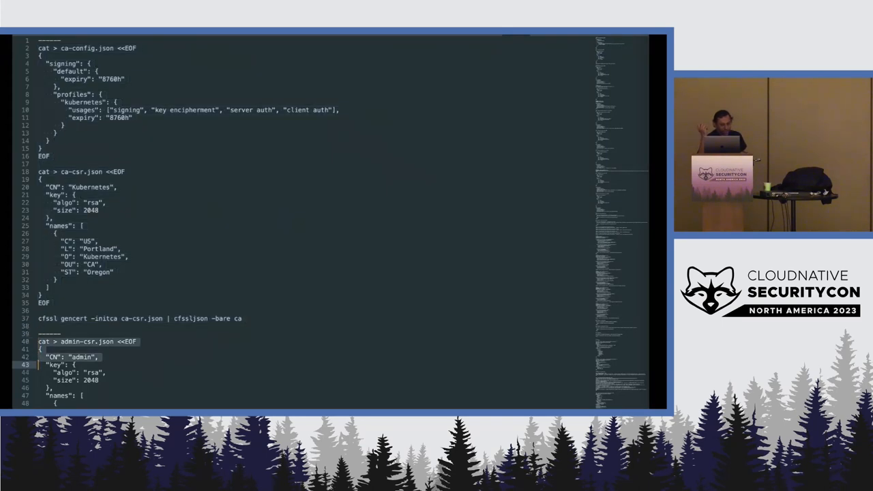
# Sign the admin client certificate with cfssl, list the admin files, and review the kubelet section.
pyautogui.scroll(-3)
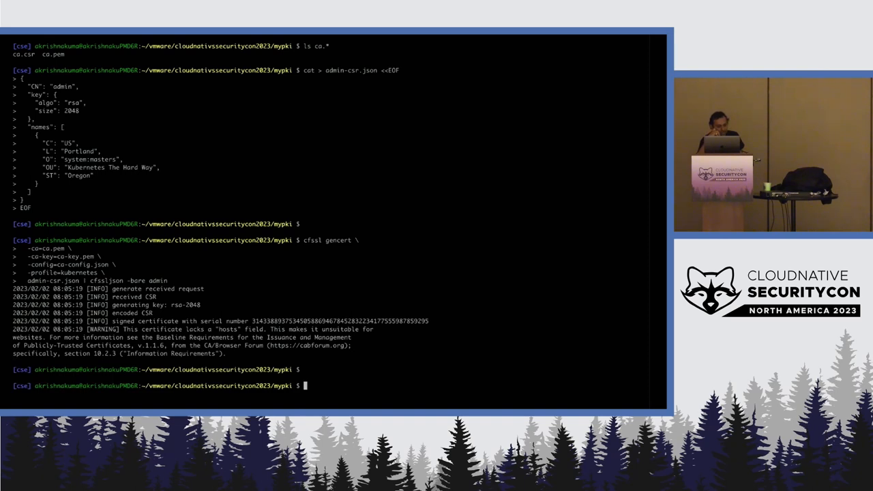
pyautogui.write('ls admin')
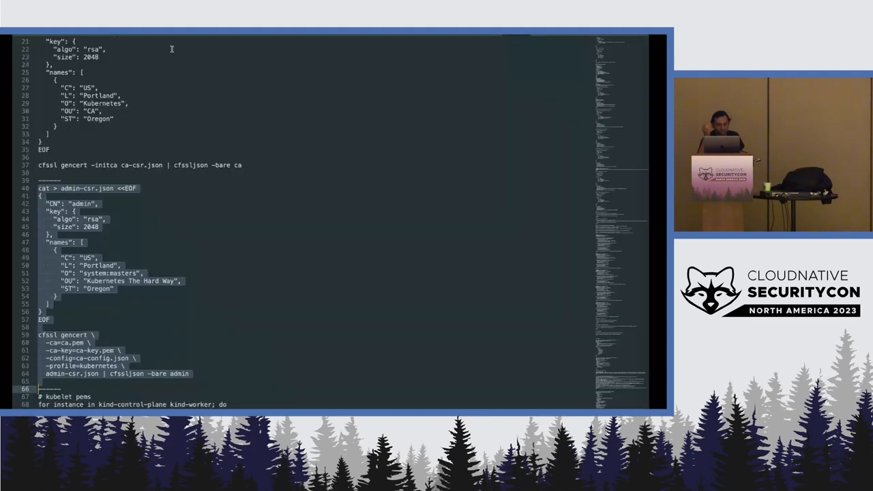
pyautogui.scroll(-3)
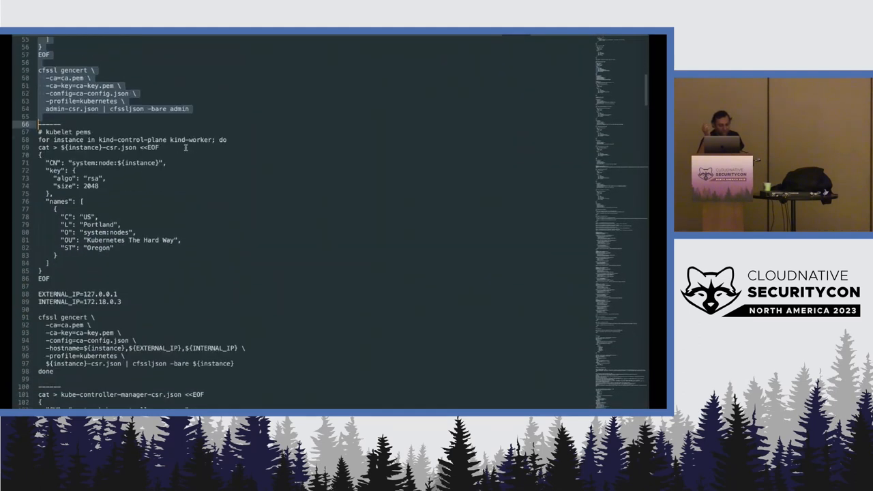
pyautogui.scroll(-3)
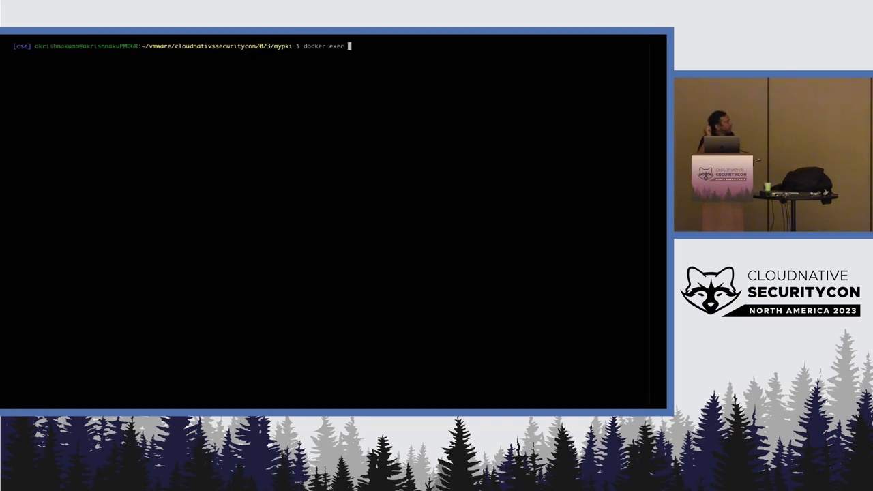
# List kind-control-plane addresses and copy its eth0 IP 172.18.0.3 for INTERNAL_IP.
pyautogui.write('-it kind-control-plane ip addr')
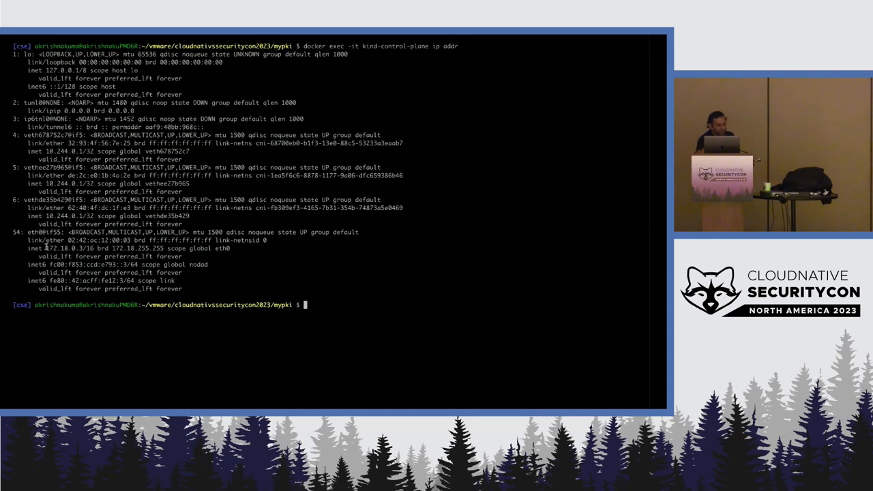
pyautogui.doubleClick(62, 248)
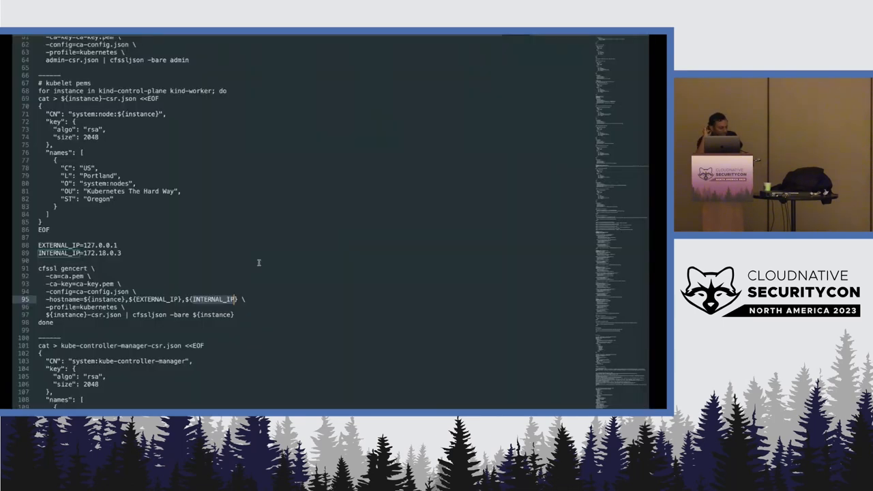
# Sign the API server certificate and scroll the notes to the docker cp pem loops.
pyautogui.scroll(-3)
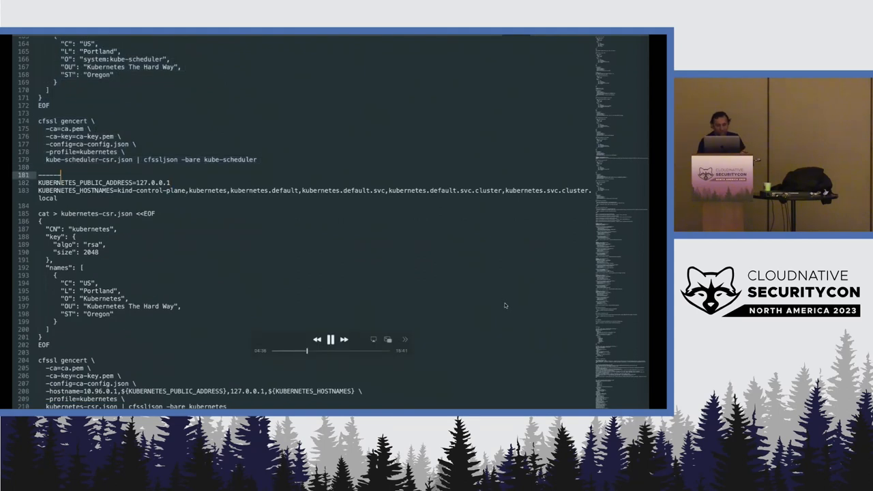
pyautogui.scroll(-3)
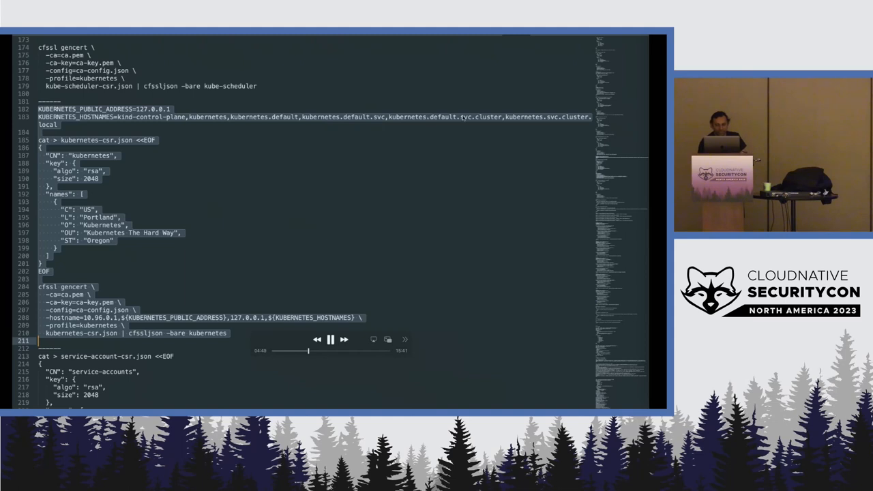
pyautogui.moveTo(441, 157)
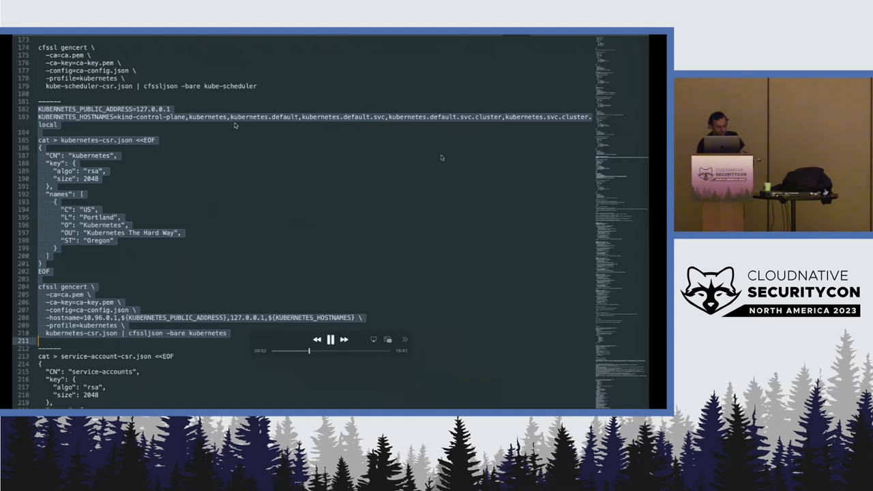
pyautogui.moveTo(218, 176)
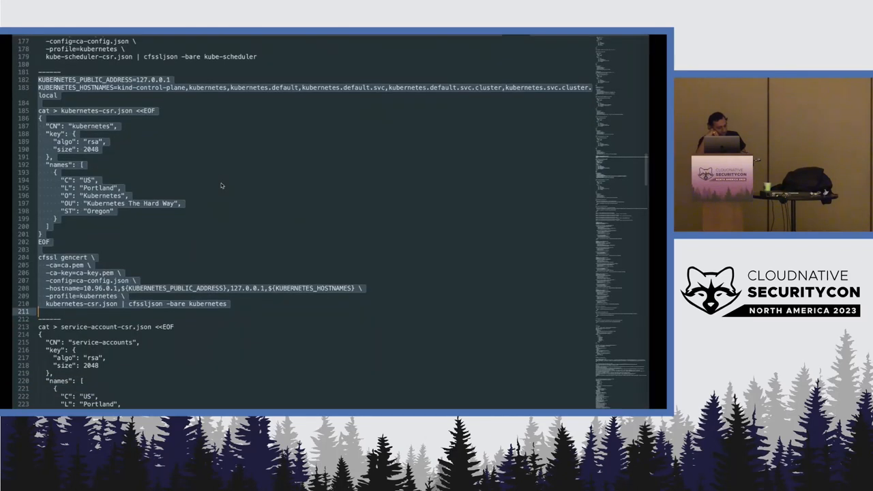
pyautogui.scroll(-3)
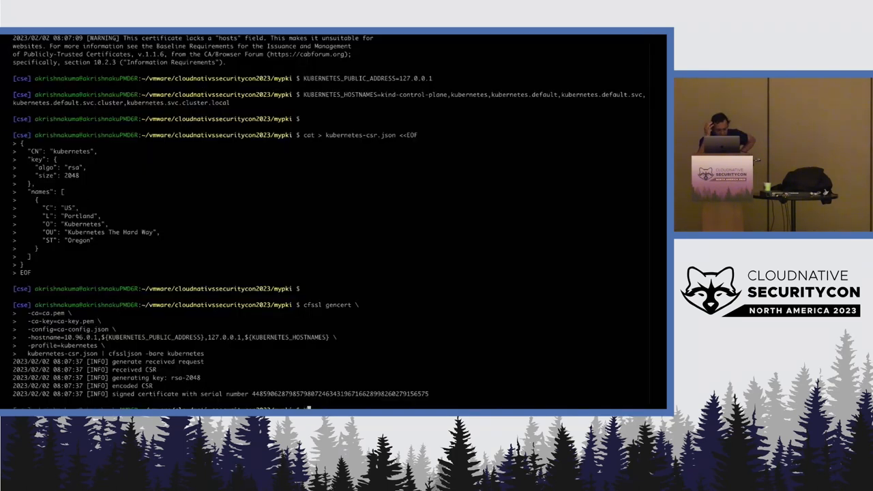
pyautogui.write('KUBECONFIG')
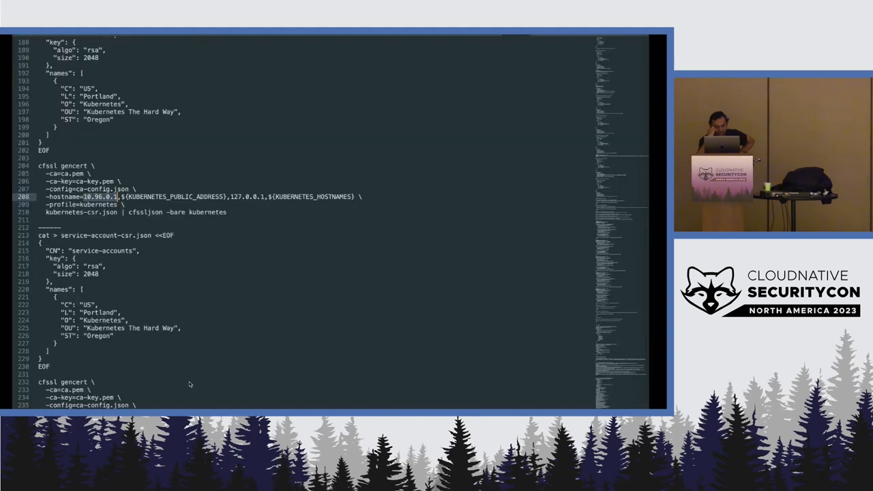
pyautogui.scroll(-3)
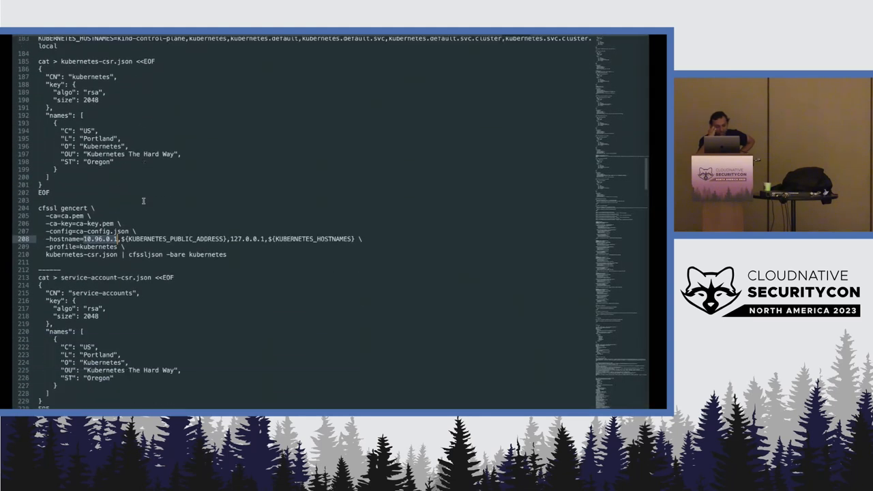
pyautogui.scroll(-3)
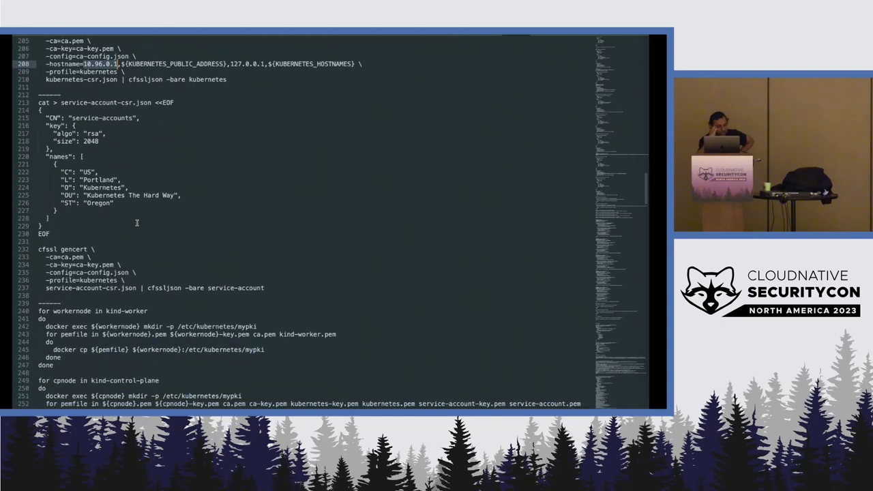
pyautogui.scroll(-3)
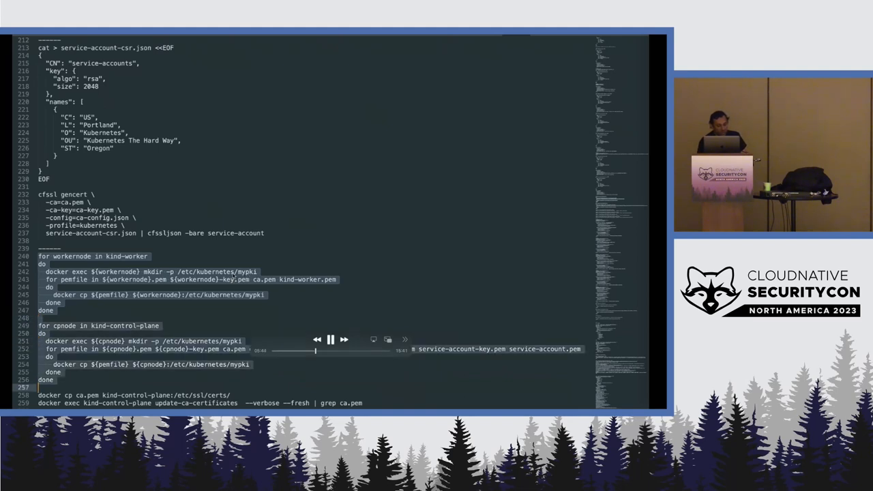
# Scroll to the docker cp /etc/ssl/certs and update-ca-certificates commands.
pyautogui.scroll(-3)
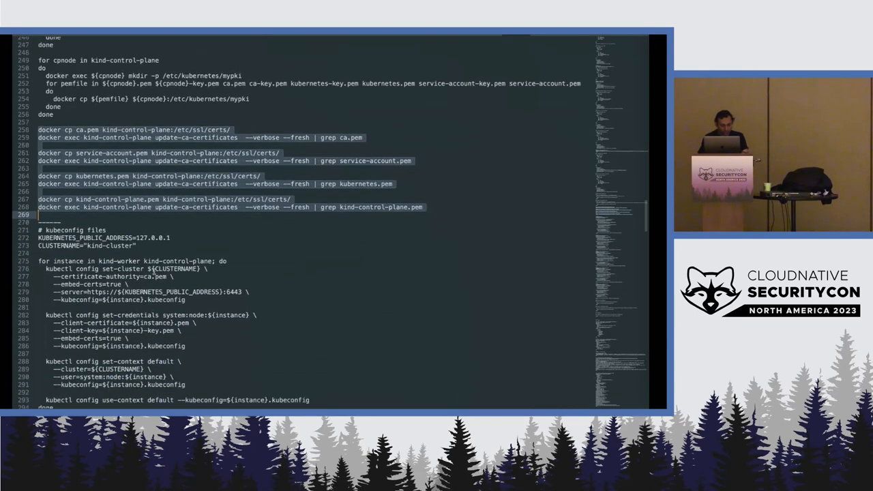
# Scroll through the kube-proxy, controller-manager and scheduler kubeconfig sections of the notes.
pyautogui.scroll(-3)
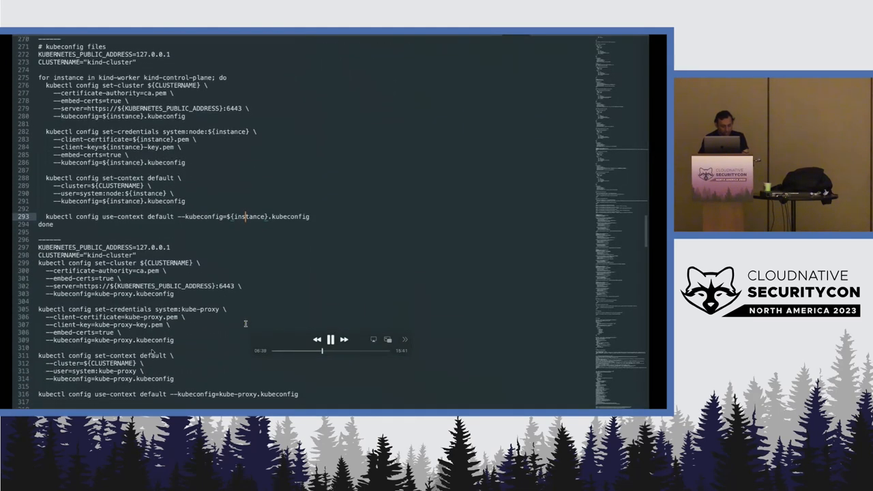
pyautogui.scroll(-3)
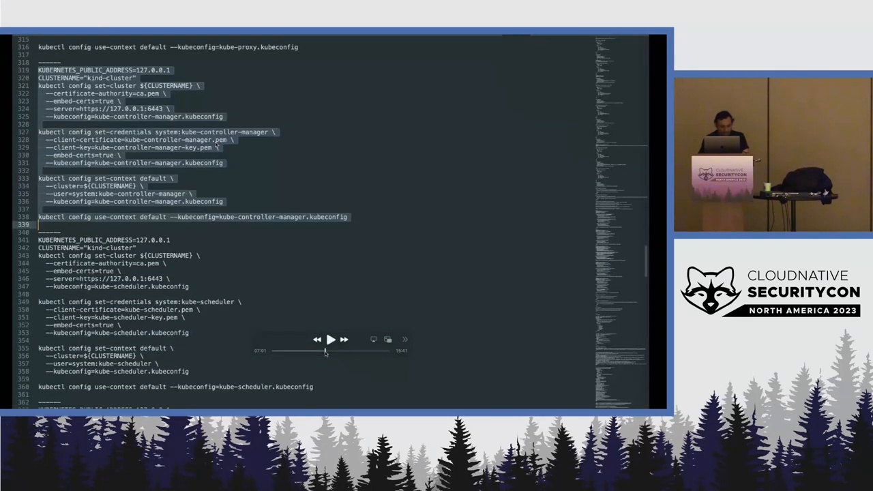
pyautogui.scroll(-3)
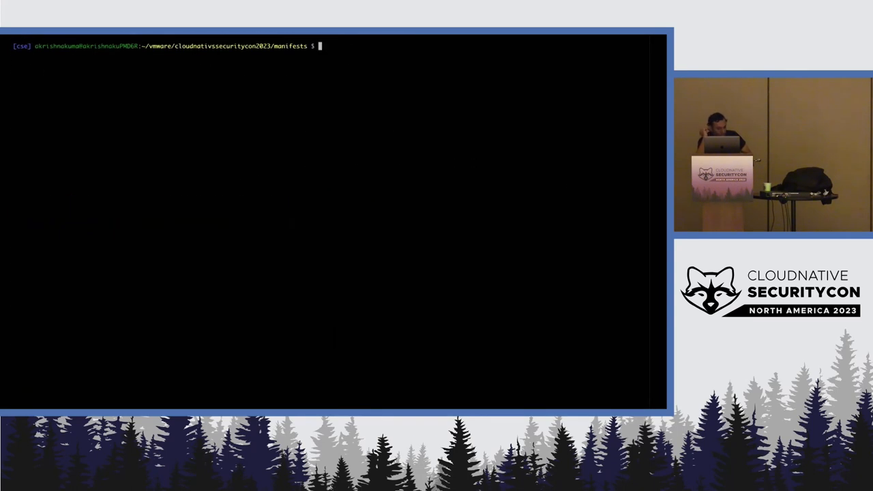
# List the manifests and open a /bin/bash shell in kind-control-plane via docker exec.
pyautogui.write('ls')
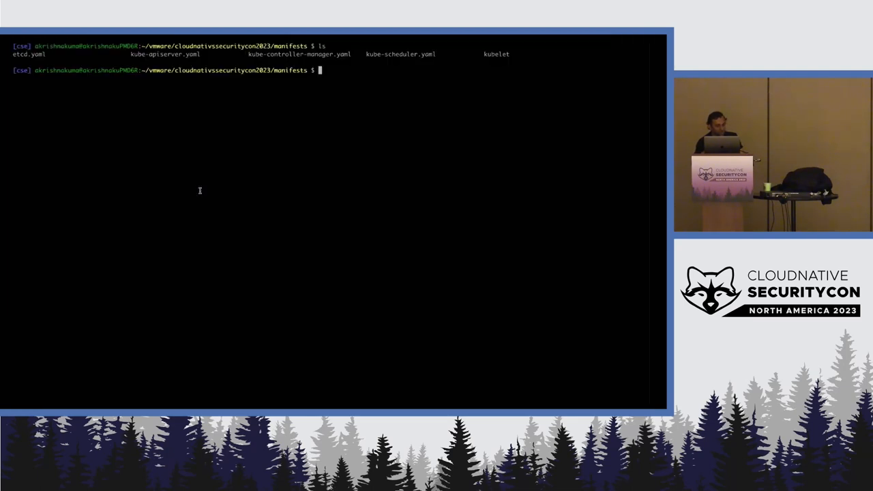
pyautogui.write('docker exec')
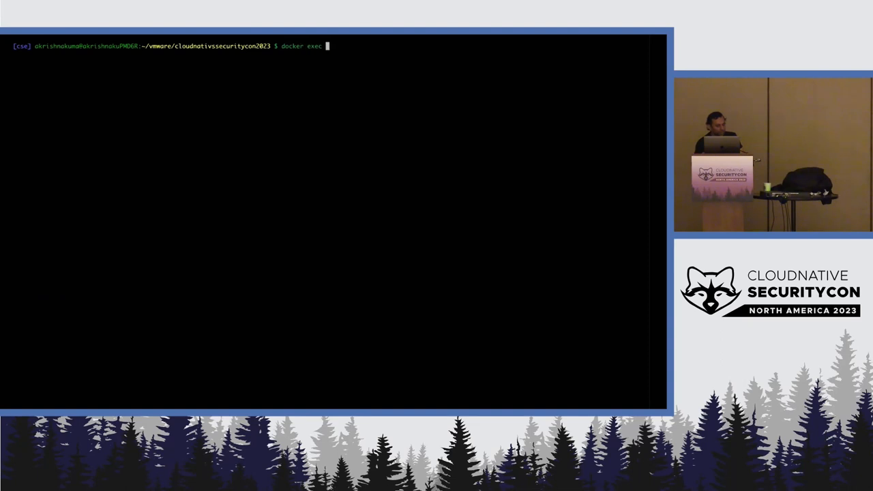
pyautogui.write('-it kind')
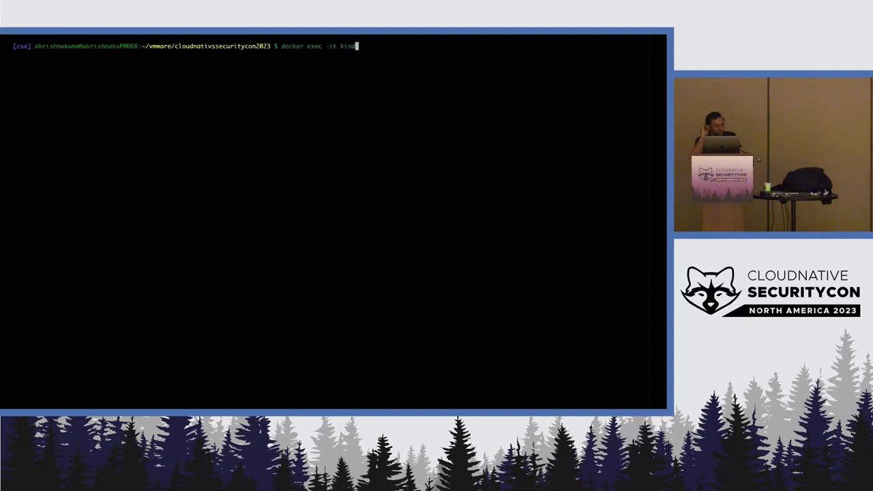
pyautogui.write('-control-plane /bin/bash')
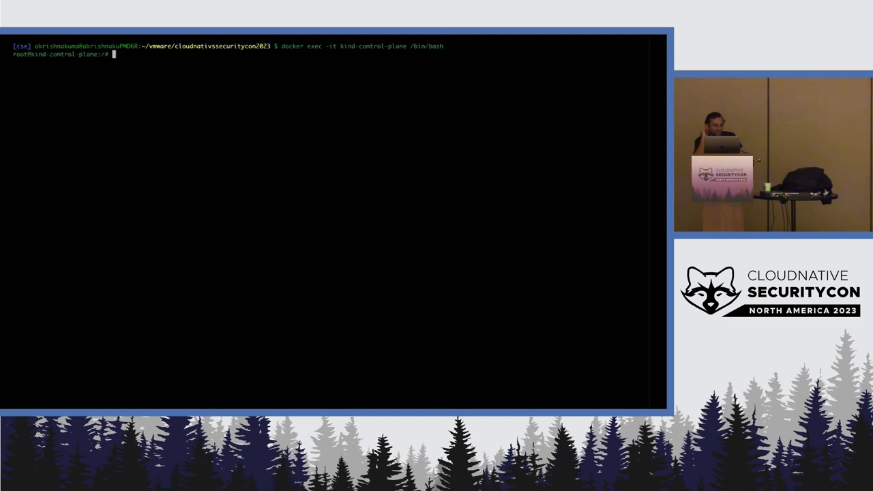
# List running and all containers with crictl ps and crictl ps -a to watch the control plane restart.
pyautogui.write('crictl ps')
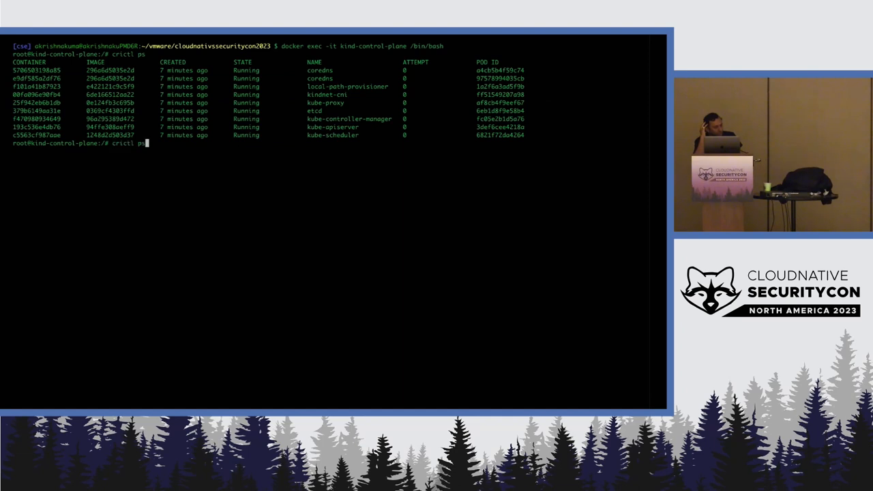
pyautogui.press('Return')
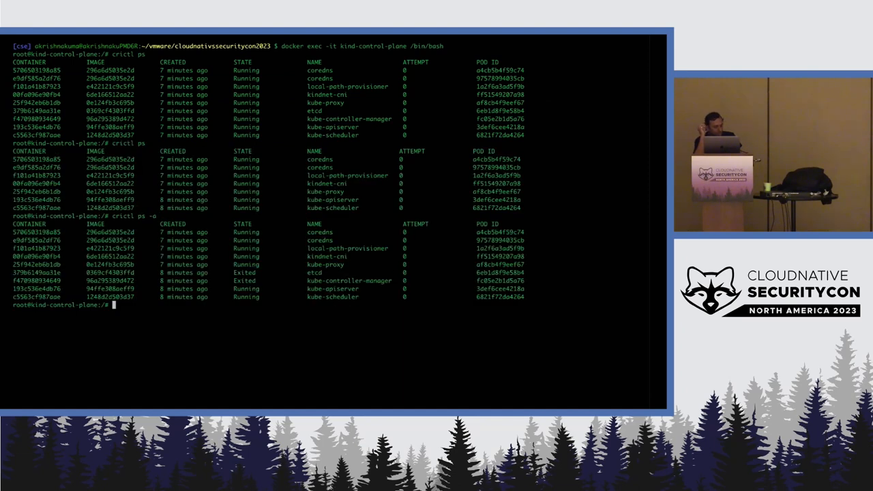
pyautogui.write('crictl ps -a')
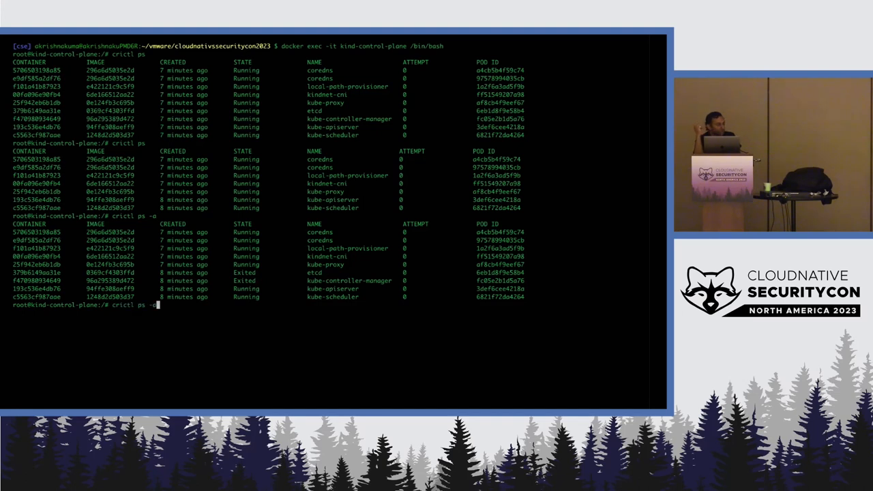
pyautogui.press('Return')
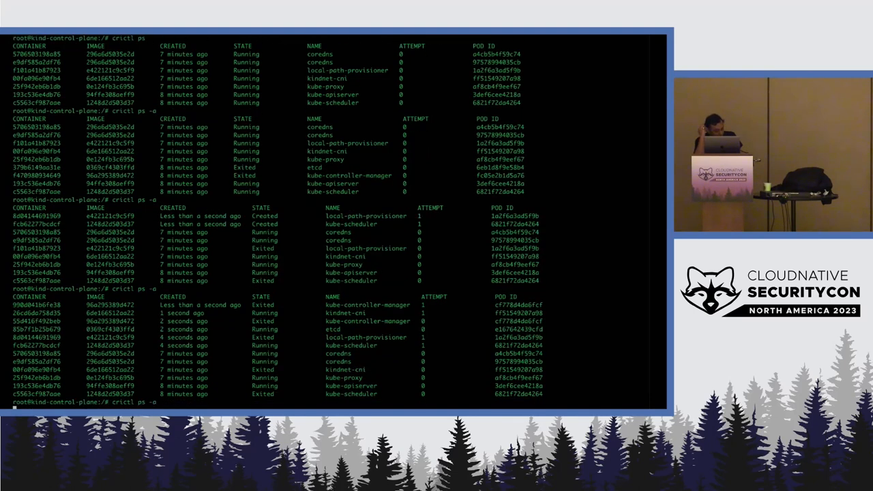
pyautogui.scroll(-3)
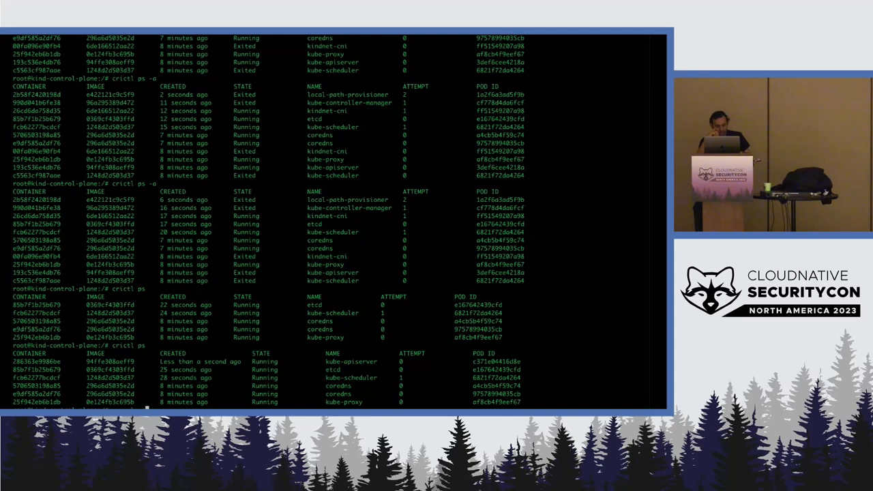
pyautogui.scroll(-3)
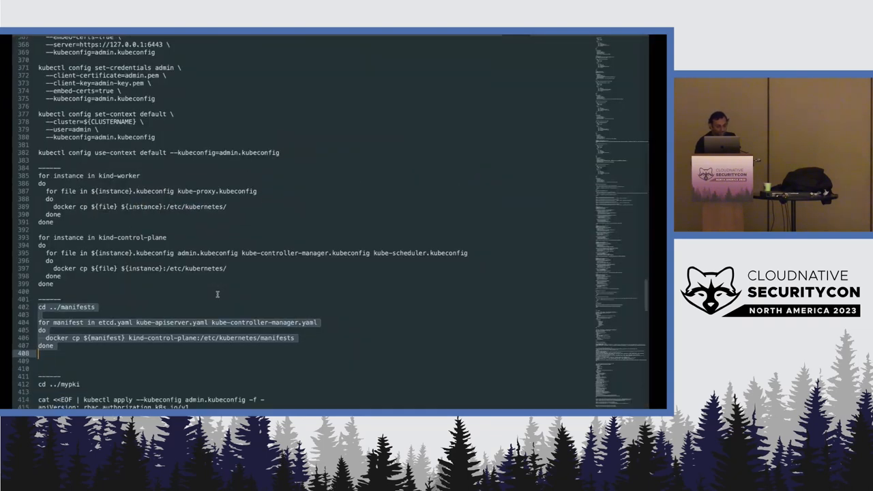
# Scroll through admin.kubeconfig to inspect the kind-cluster and kubernetes-the-hard-way clusters and admin context.
pyautogui.scroll(-3)
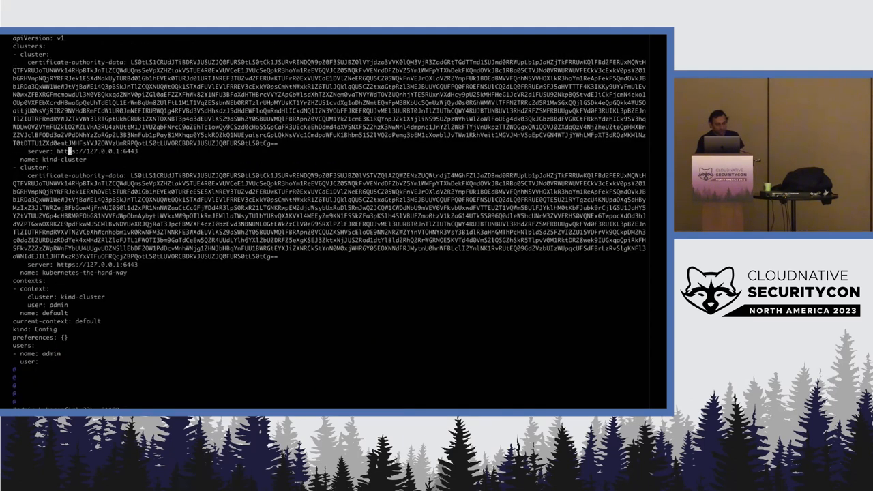
# Apply the system:kube-apiserver-to-kubelet ClusterRole and system:kube-apiserver ClusterRoleBinding using admin.kubeconfig.
pyautogui.write('5980')
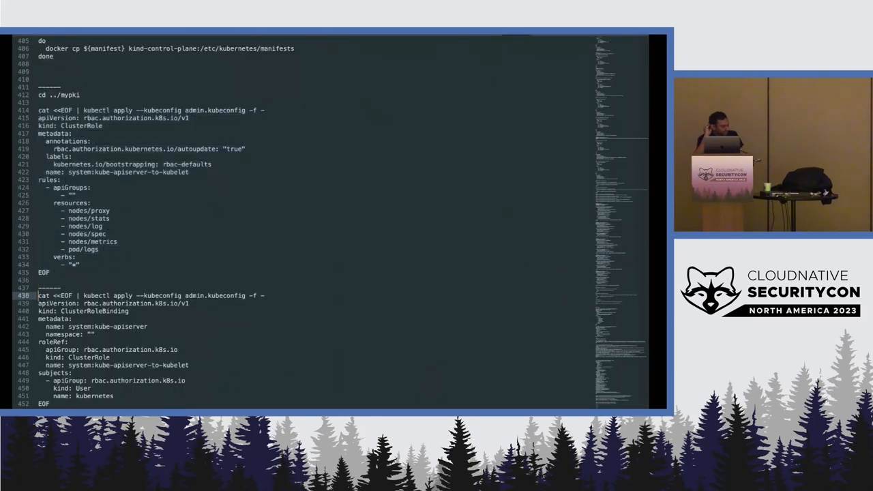
pyautogui.scroll(-3)
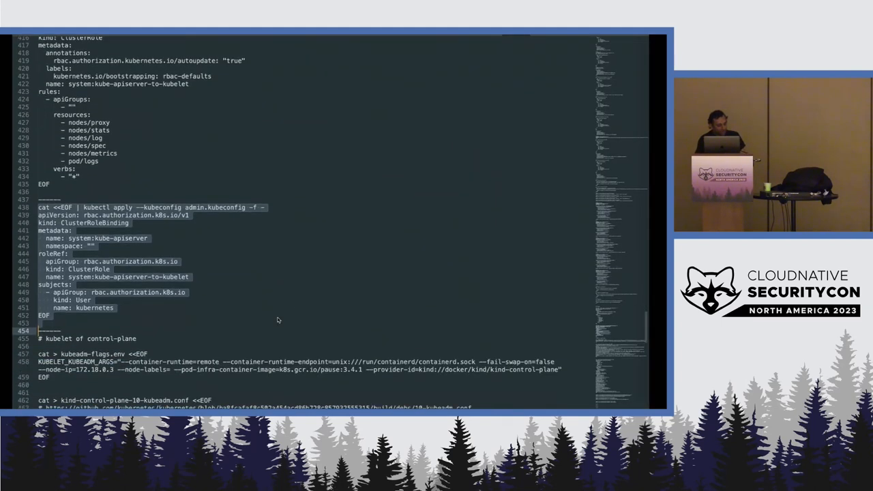
pyautogui.scroll(-3)
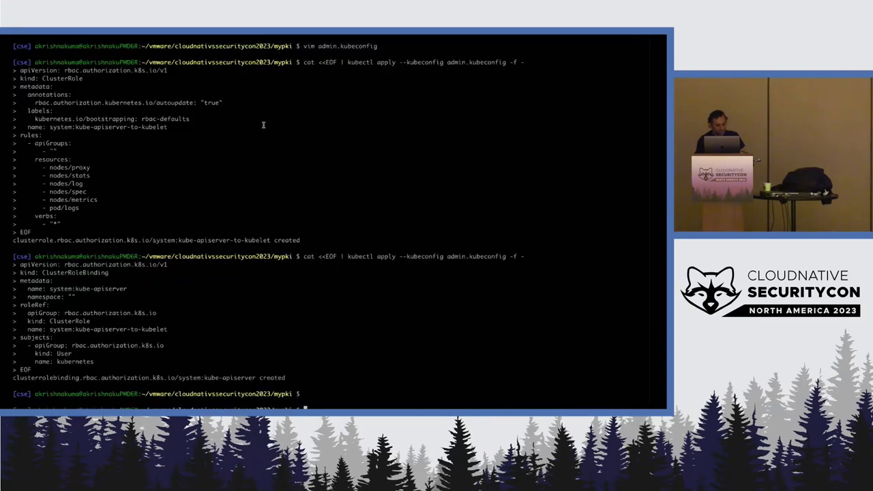
# Move into manifests/kubelet, climb back toward the PKI folder, and begin a KUBECONFIG setting.
pyautogui.write('cd k')
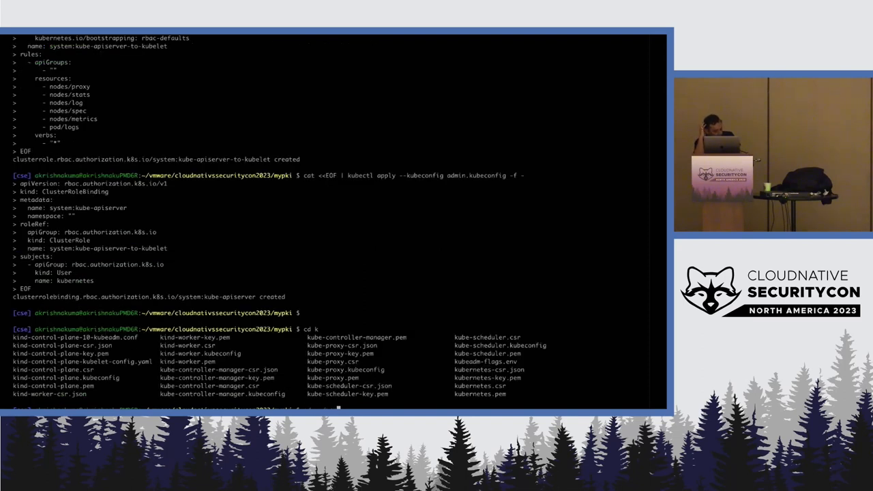
pyautogui.write('cd ../manifests/')
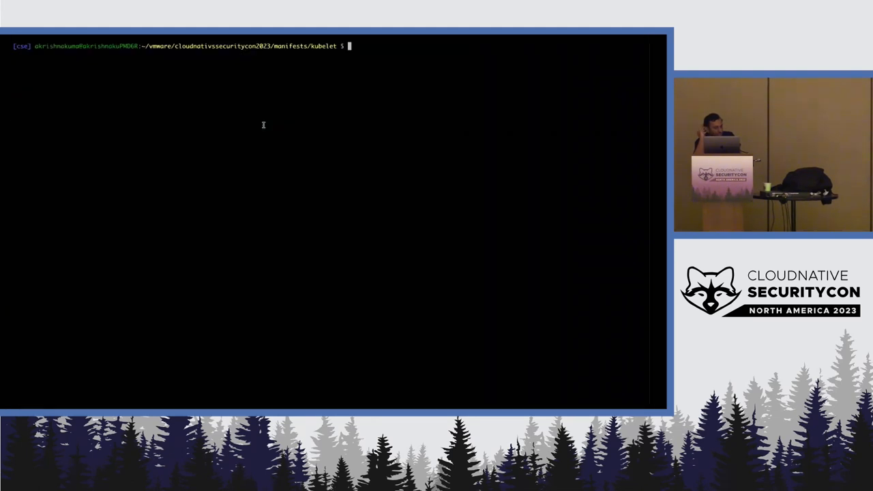
pyautogui.write('cd ../myp')
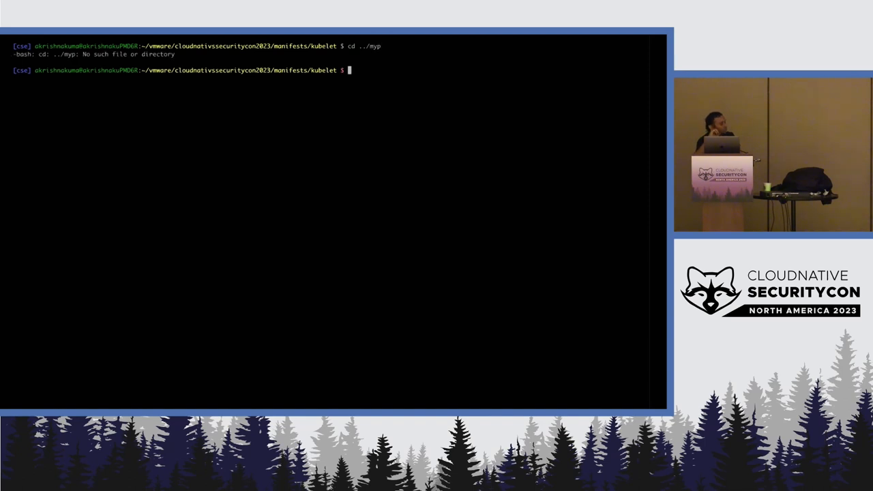
pyautogui.write('cd ../../m')
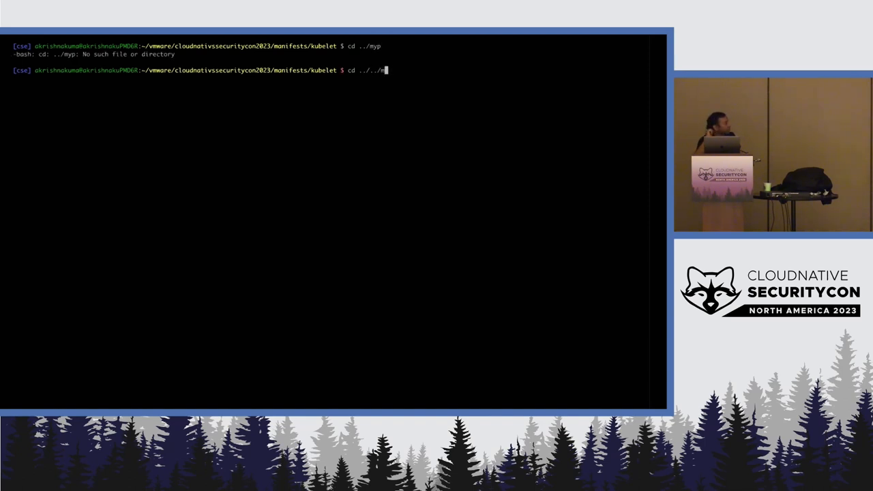
pyautogui.write('KUBECONF')
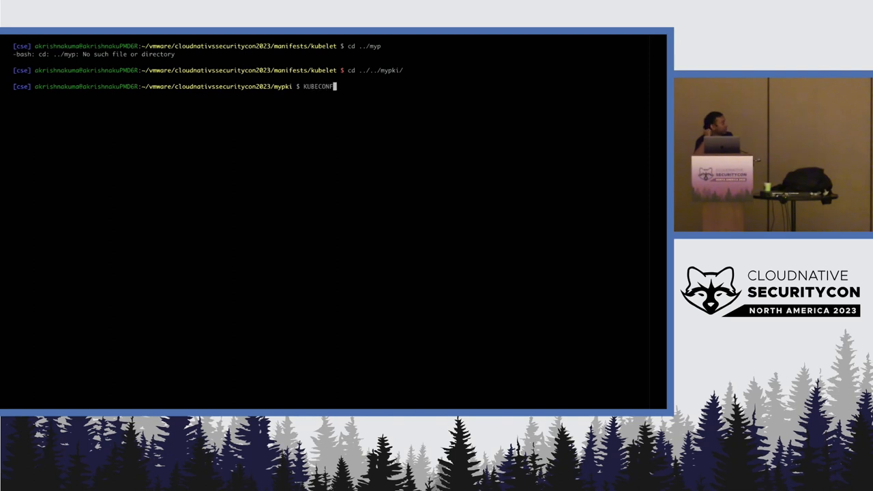
# List all pods with KUBECONFIG=./admin.kubeconfig, attempt provisioner logs, then cd into manifests/kubelet.
pyautogui.write('=./admin.')
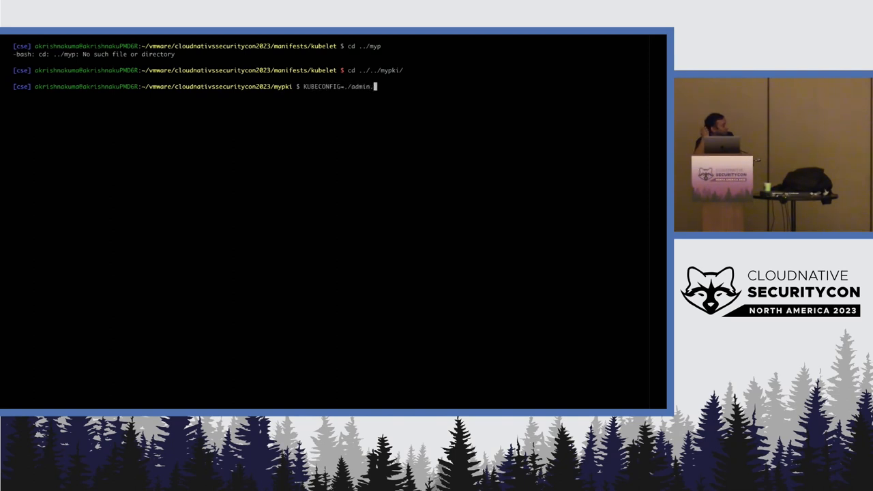
pyautogui.write('kubeconfig k get po')
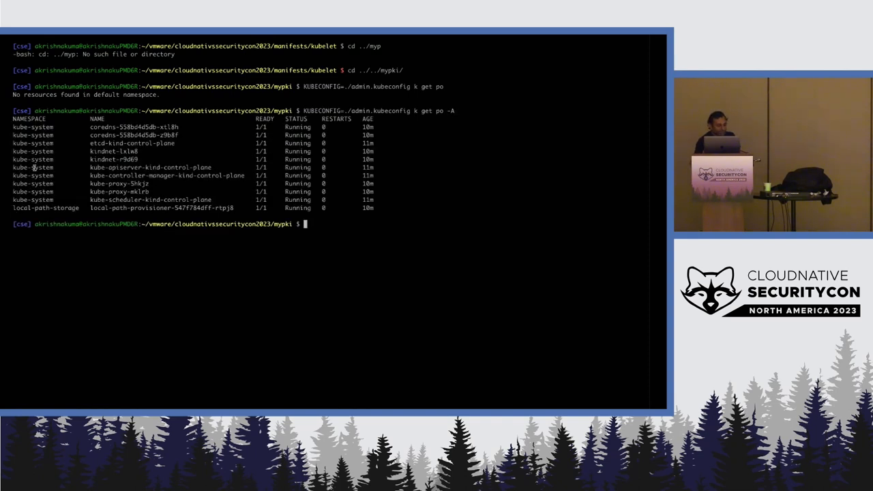
pyautogui.write('KUBECONFIG=./admin.kubeconfig k get')
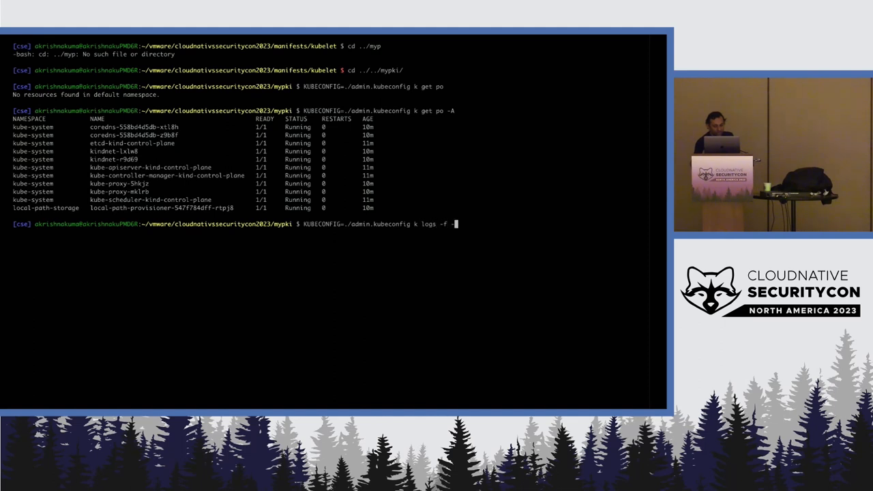
pyautogui.write('-n')
pyautogui.write('cd')
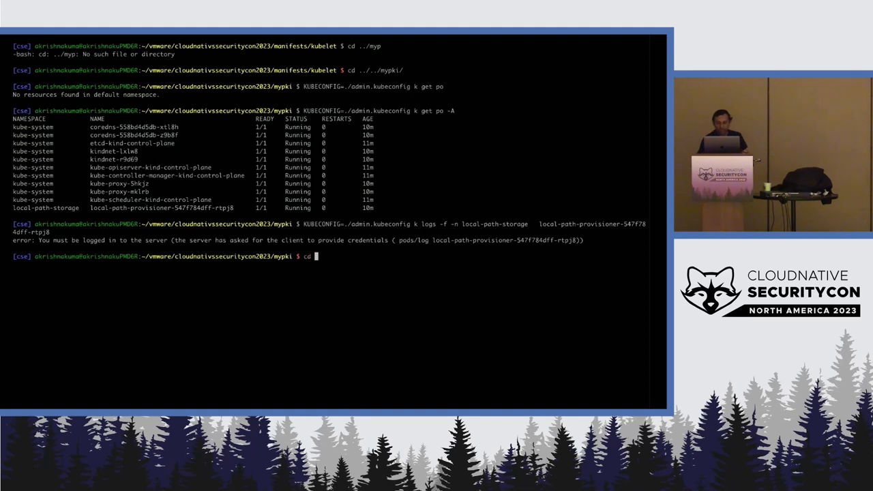
pyautogui.write('../manifests/kubelet/')
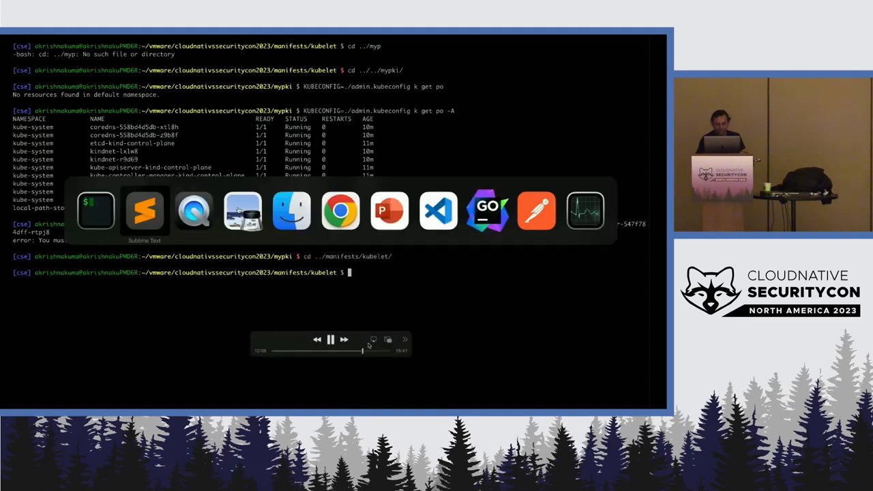
# Copy kubelet config, service and flags into kind-control-plane, stop kubelet, and remove its old PKI.
pyautogui.click(144, 210)
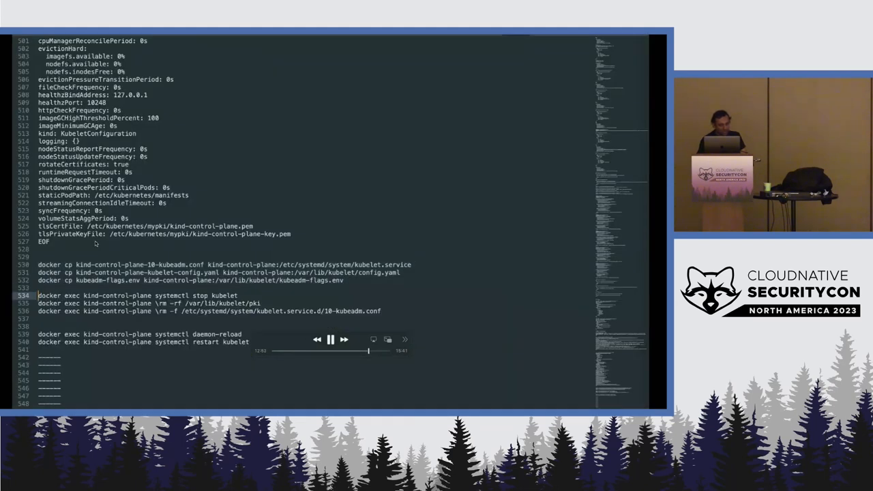
pyautogui.click(331, 340)
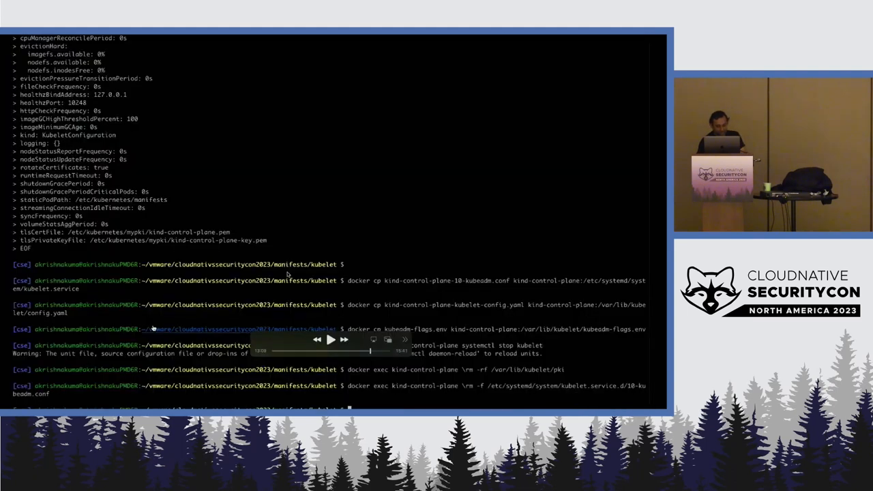
# Reload systemd, restart kubelet on kind-control-plane, and open a root bash shell inside it.
pyautogui.scroll(-3)
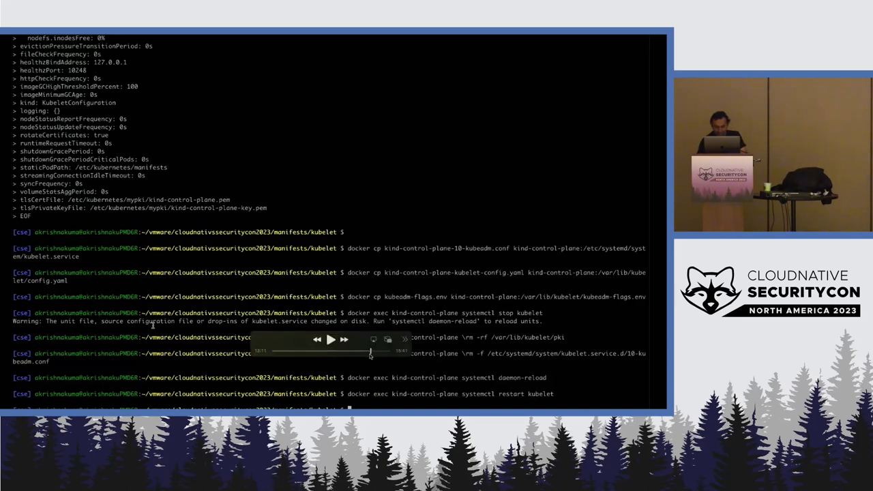
pyautogui.click(331, 340)
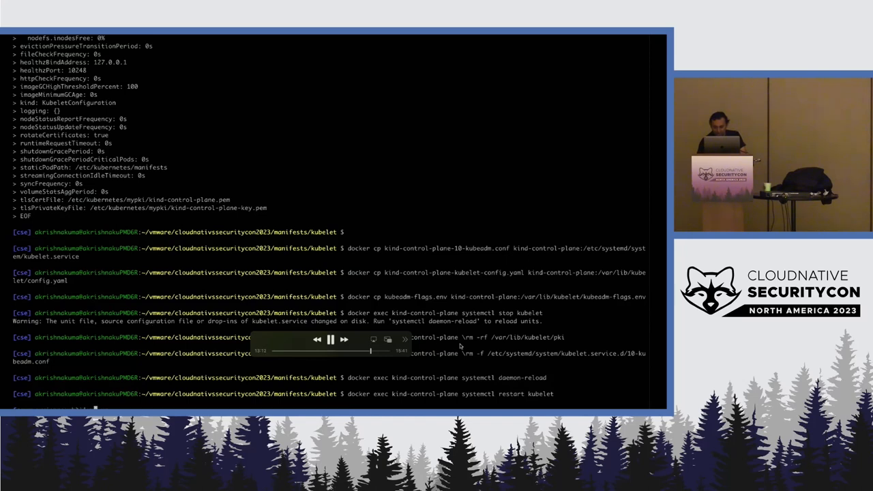
pyautogui.write('docker exec -it kind-control-plane /bin/bash')
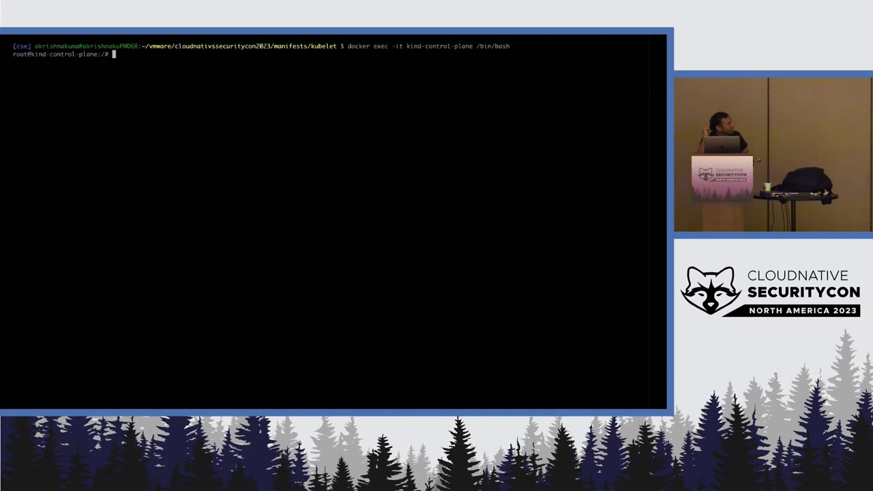
# Follow the kubelet journal for certificate rotation, then check the containers with crictl ps -a.
pyautogui.write('journalctl -axel')
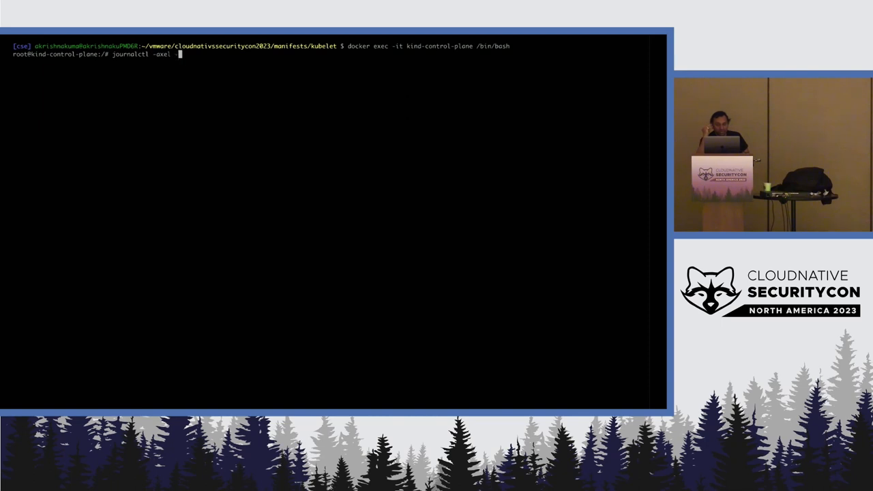
pyautogui.write('-f -u kubelet')
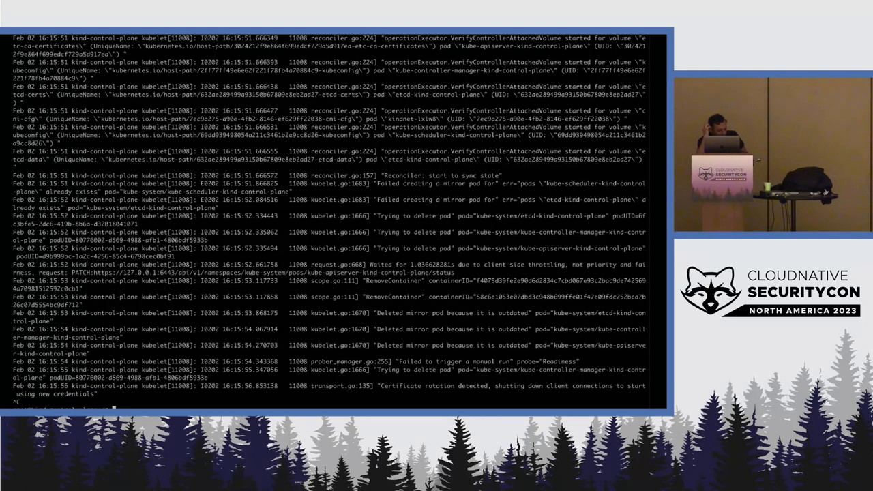
pyautogui.write('crictl ps -a')
pyautogui.write('clear')
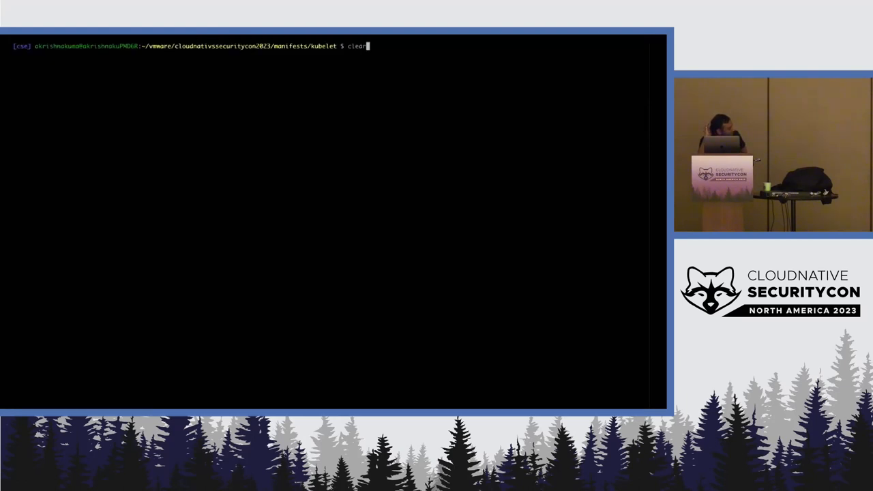
# Stream local-path-provisioner logs using admin.kubeconfig from the mypki folder.
pyautogui.write('docker exec kind-control-plane \\rm -f /etc/systemd/system/kubelet.service.d/10-kubeadm.conf')
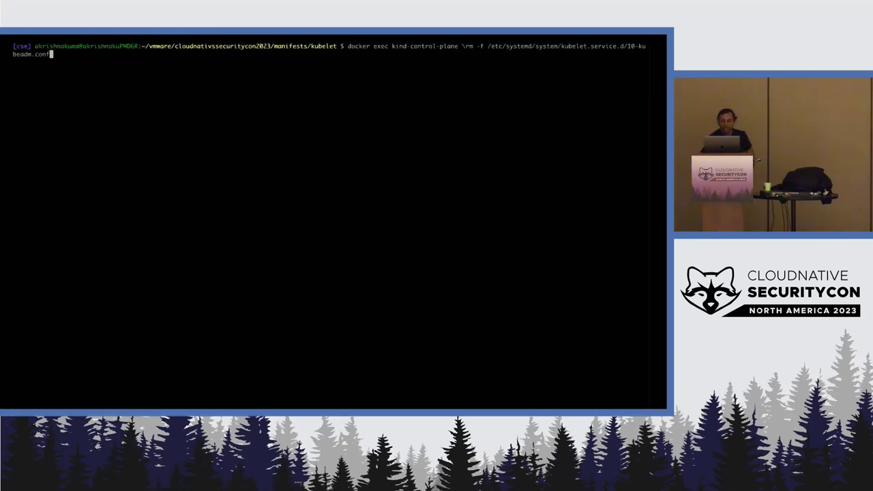
pyautogui.write('cot > kind-control-plane-10-kubeadm.conf <<EOF')
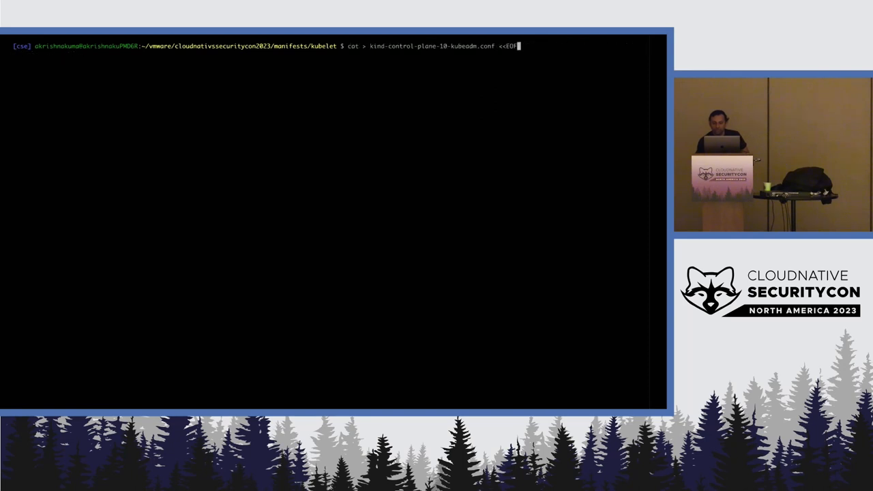
pyautogui.write('KUBECONFIG=./admin.kubeconfig k logs -f -n local-path-storage local-path-provisioner-547f784dff-rtpj8')
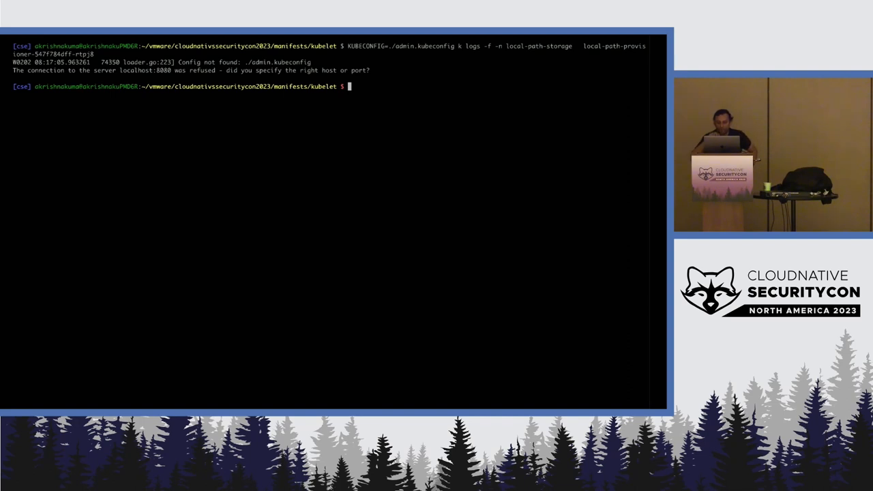
pyautogui.write('cd ../../mypki/')
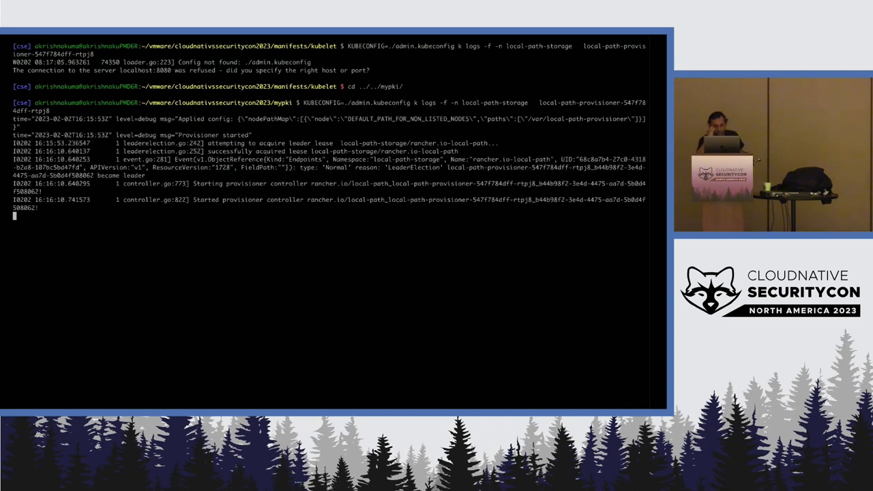
pyautogui.moveTo(283, 247)
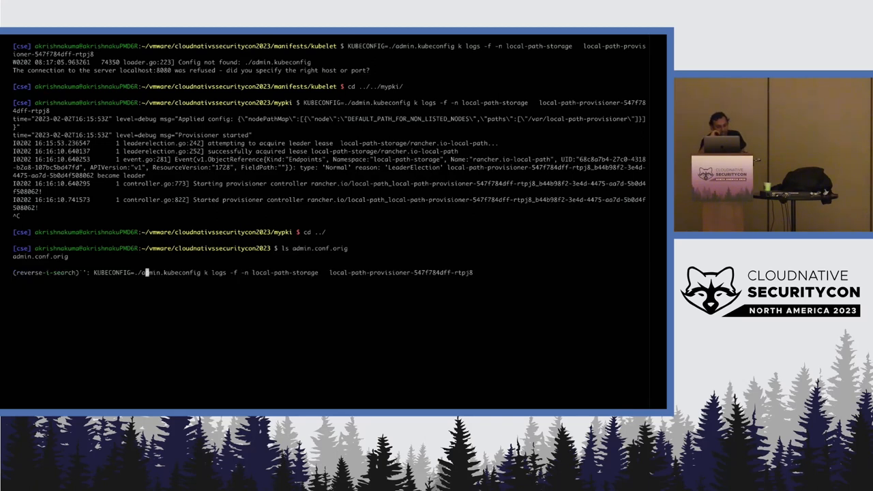
# List pods with admin.conf.orig, which is rejected as signed by an unknown authority.
pyautogui.write('KUBECONFIG=./admin.conf.orig')
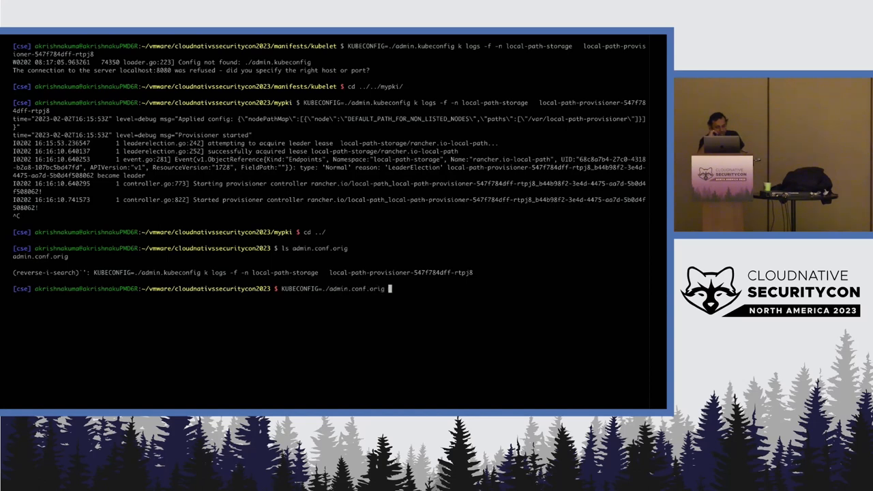
pyautogui.write('k get po')
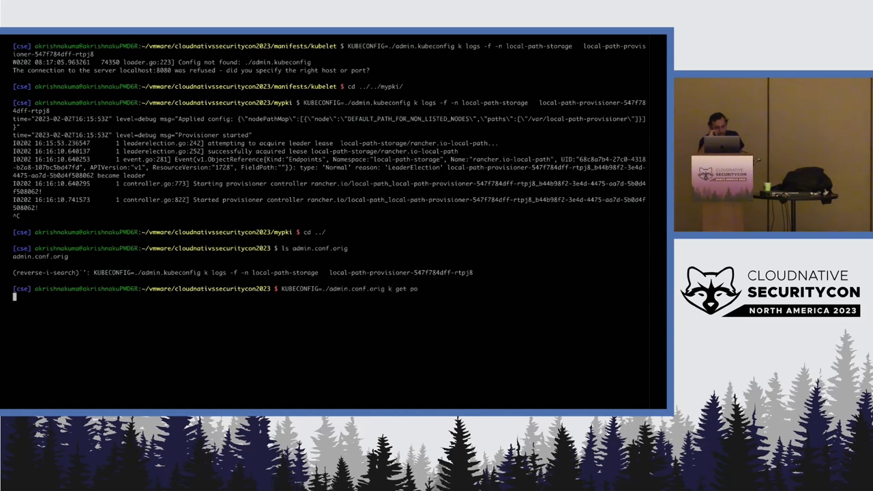
pyautogui.press('Return')
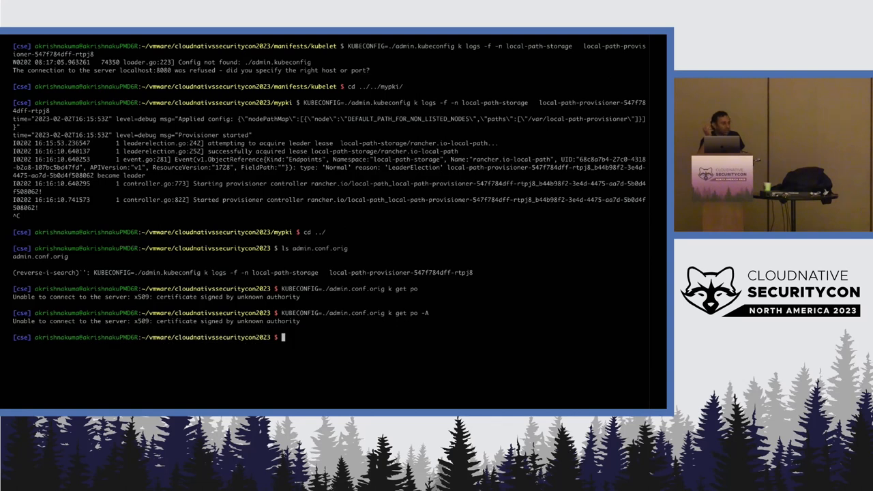
# List all pods Running with nodes and IPs using mypki/admin.kubeconfig.
pyautogui.write('KUBECONFIG=./admin.conf.orig k get po -A')
pyautogui.write('KUBECONFIG=mypki/')
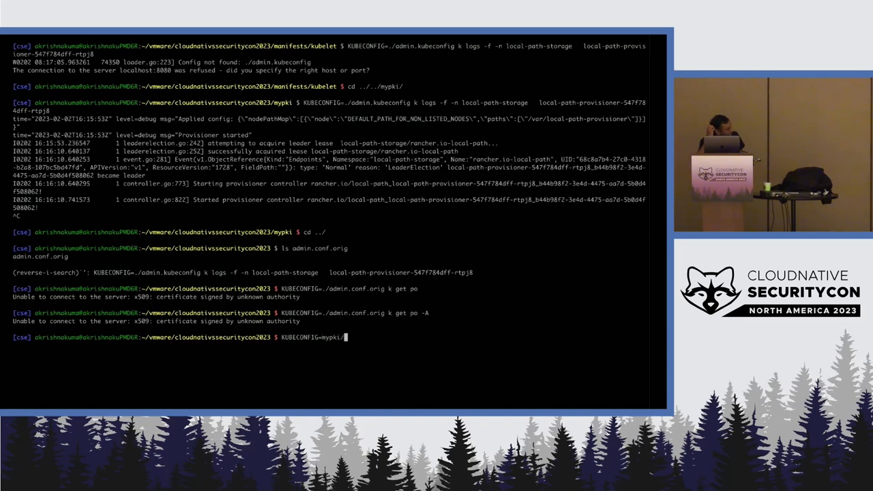
pyautogui.write('admin.kubeconfig')
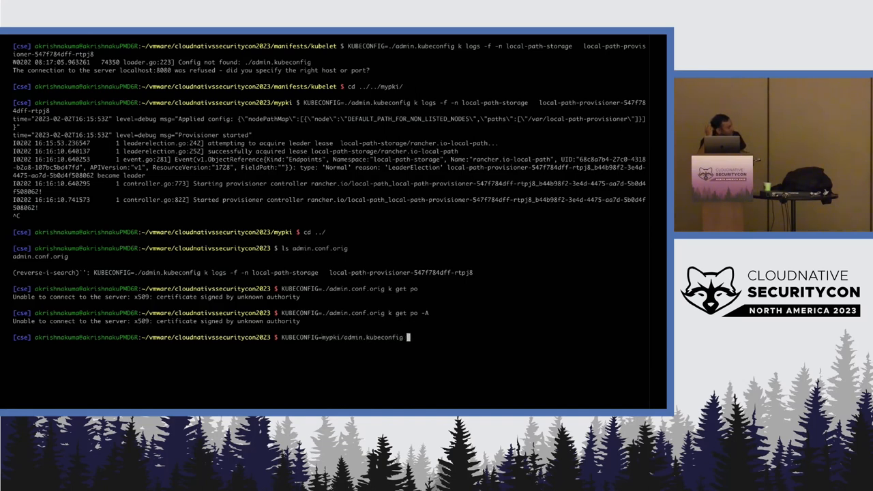
pyautogui.press('Return')
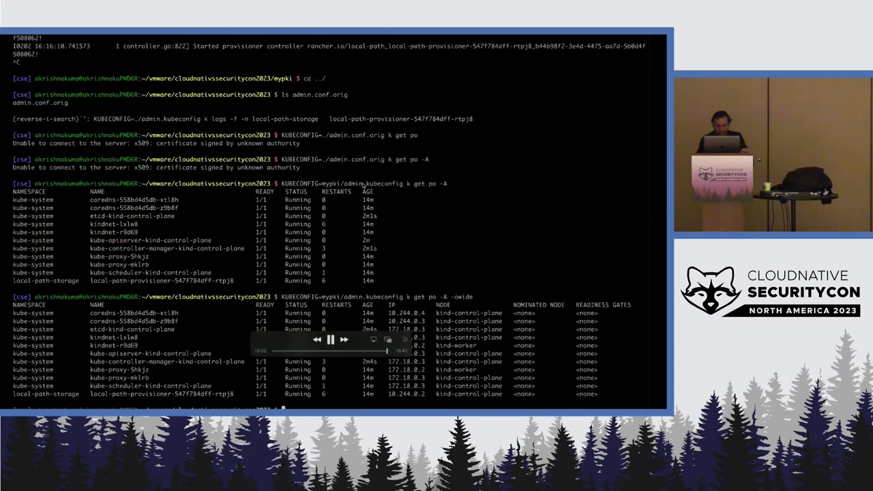
pyautogui.moveTo(479, 208)
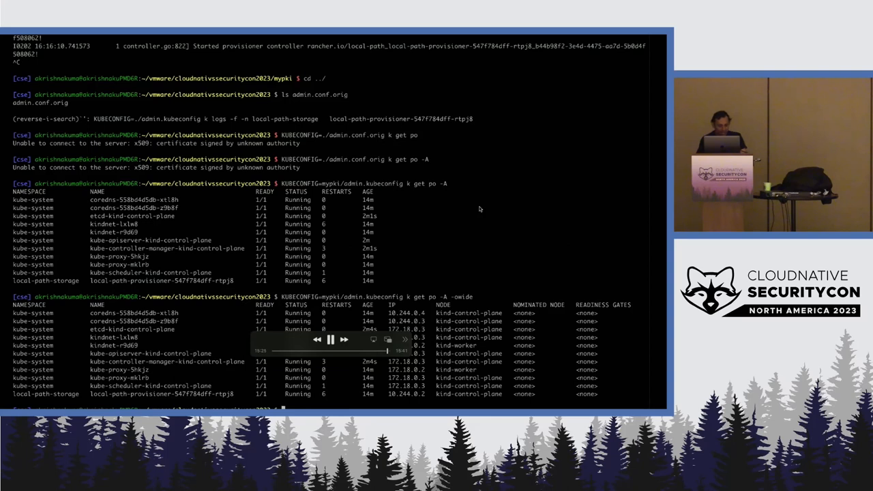